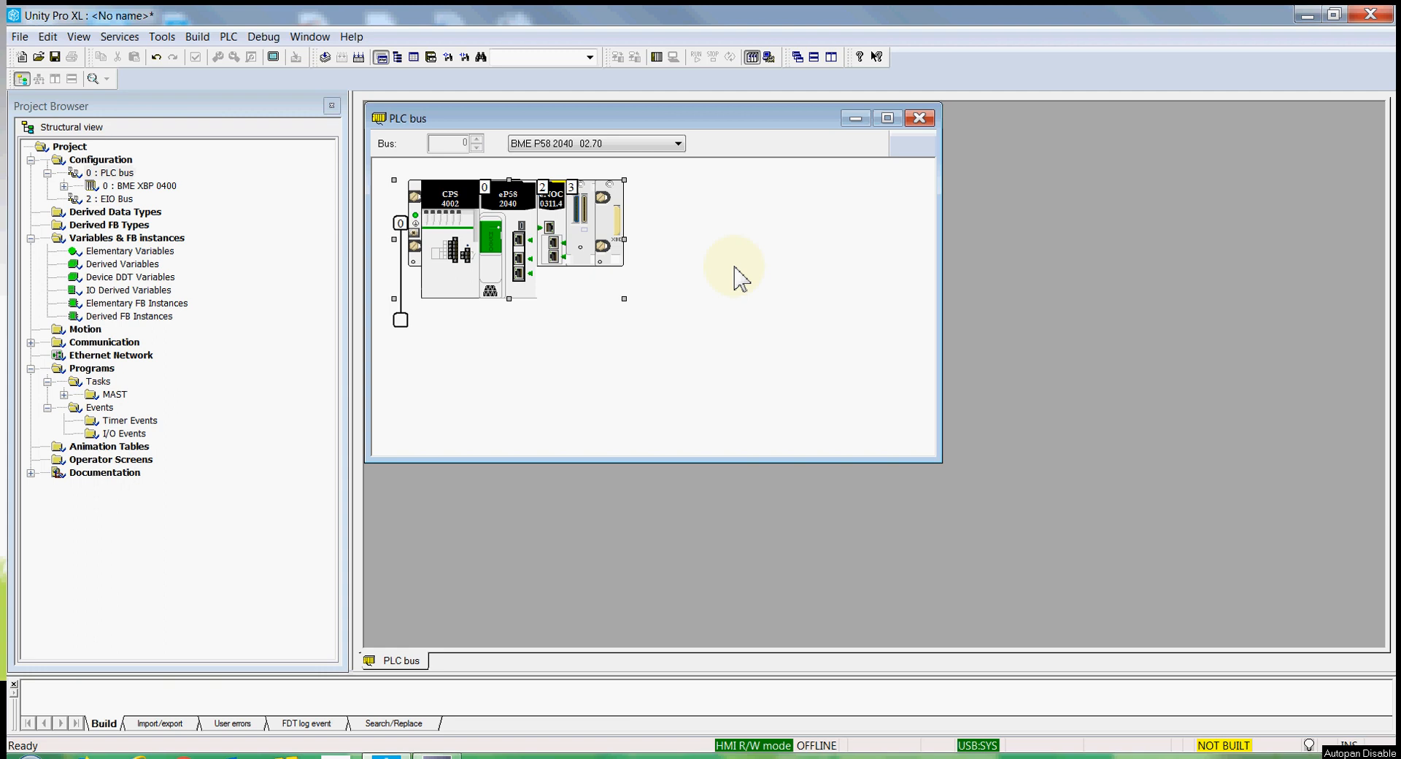
pyautogui.moveTo(261, 264)
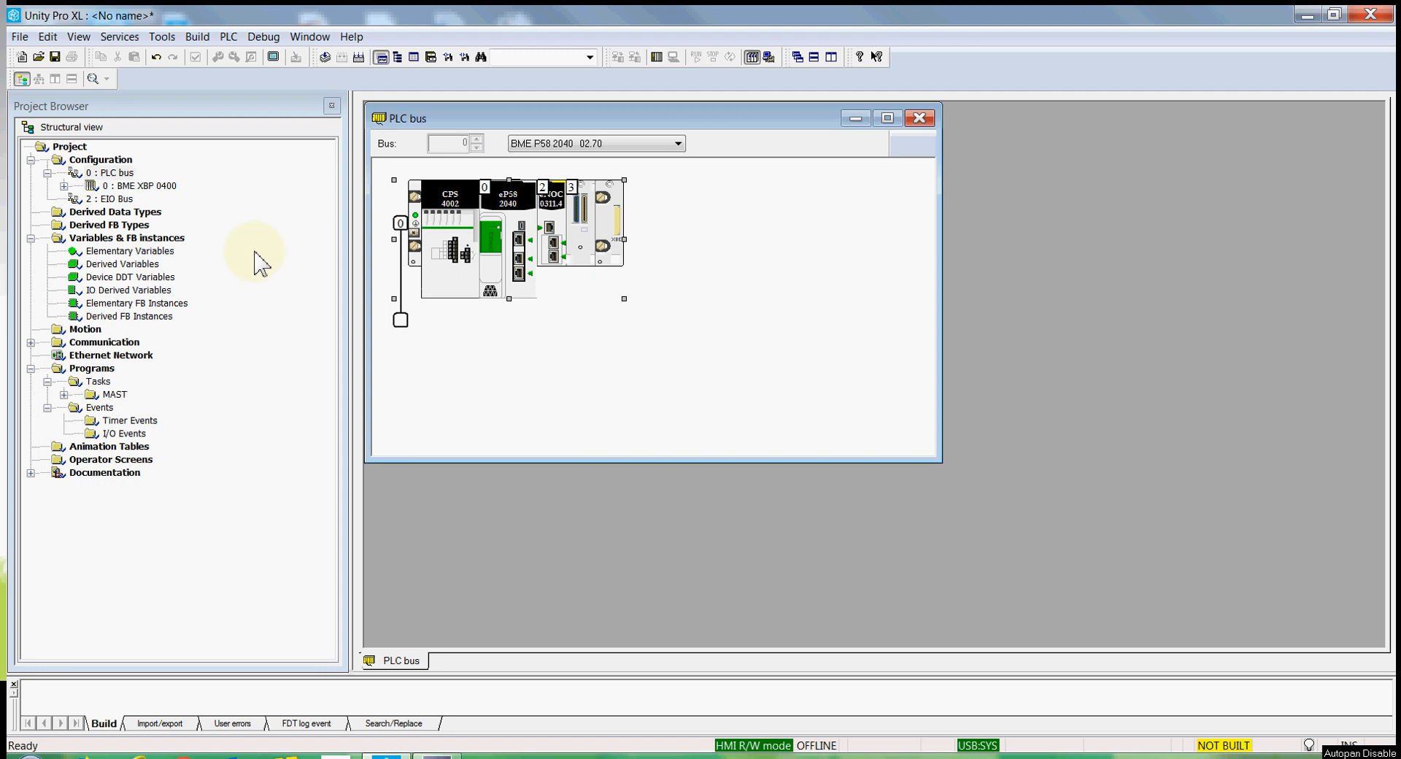
pyautogui.moveTo(235, 274)
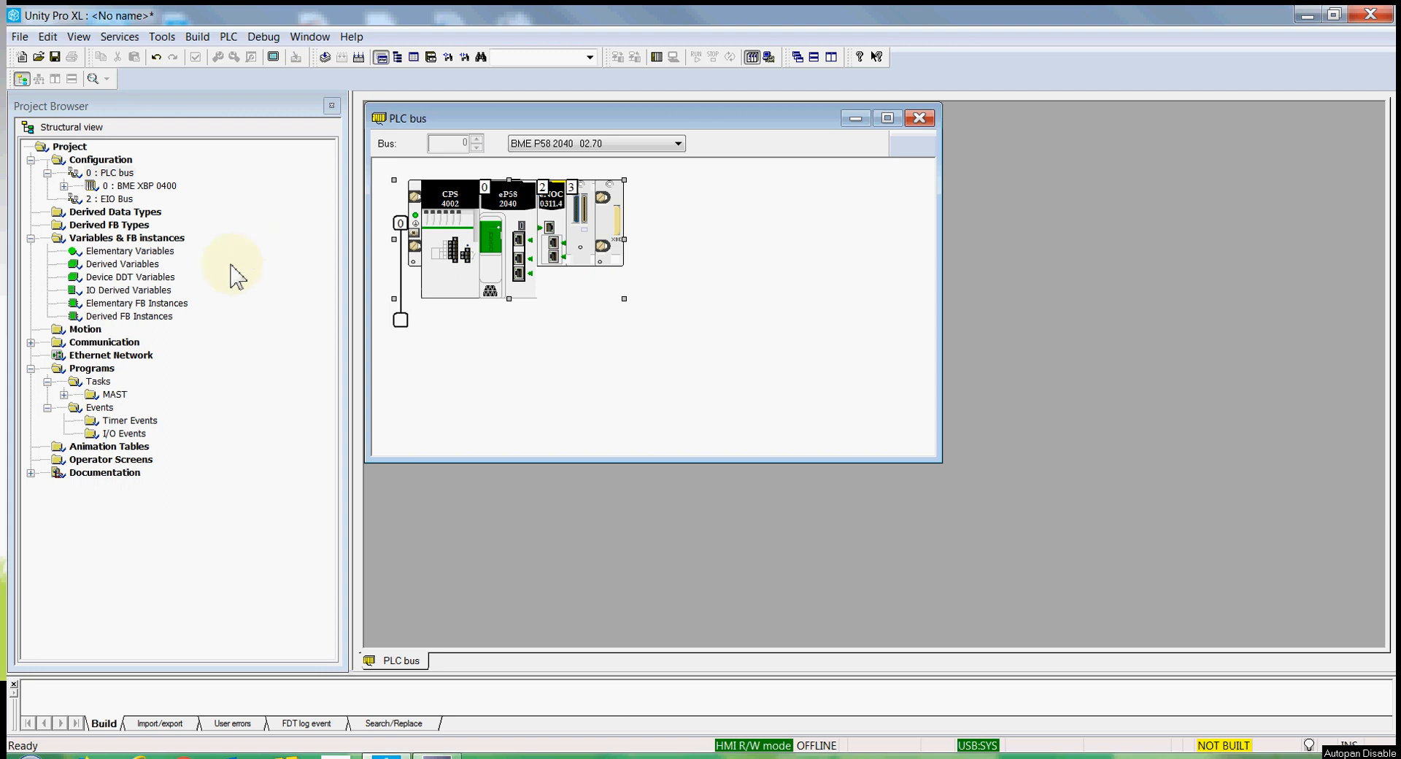
pyautogui.moveTo(411, 273)
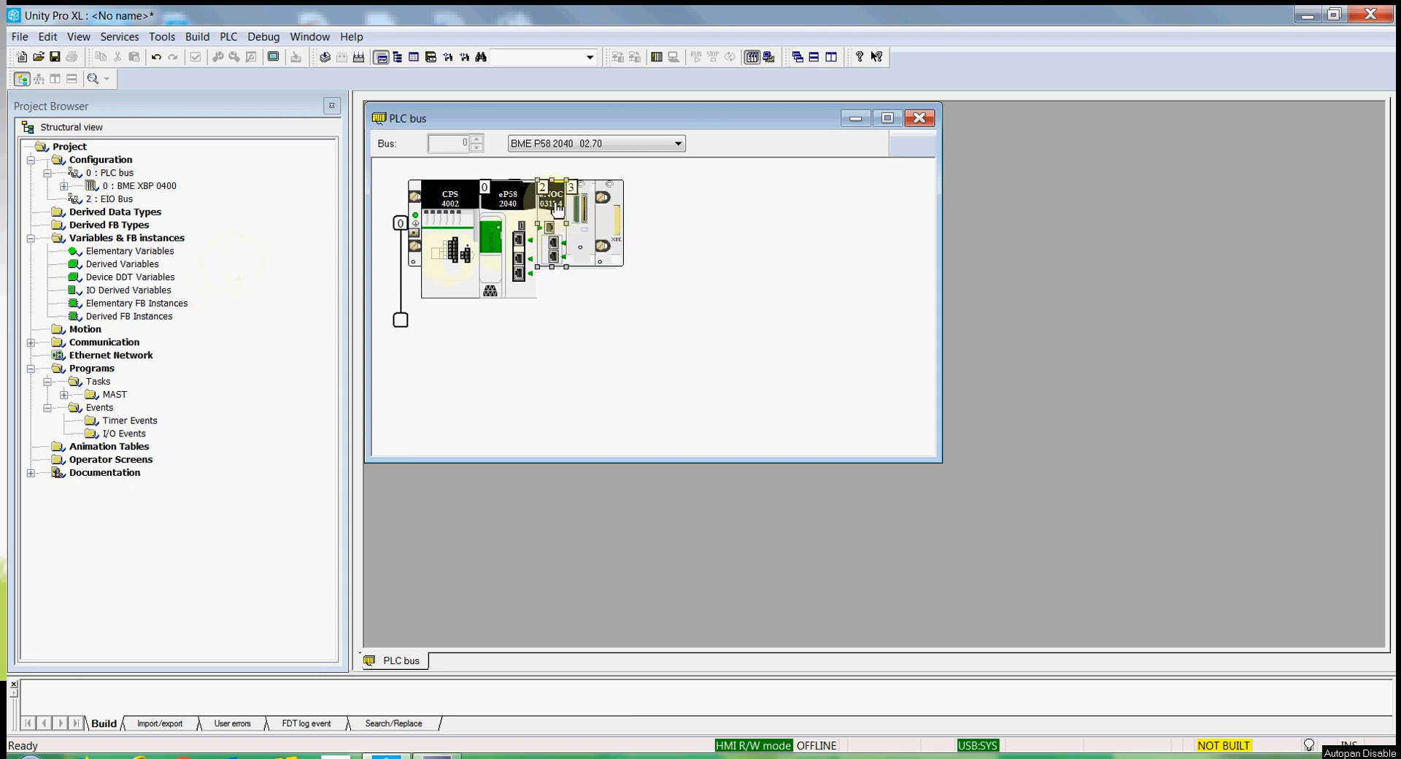
# Step: Unlock DeviceNetwork security in the DTM Browser, enabling FTP, TFTP and HTTP services
pyautogui.doubleClick(554, 205)
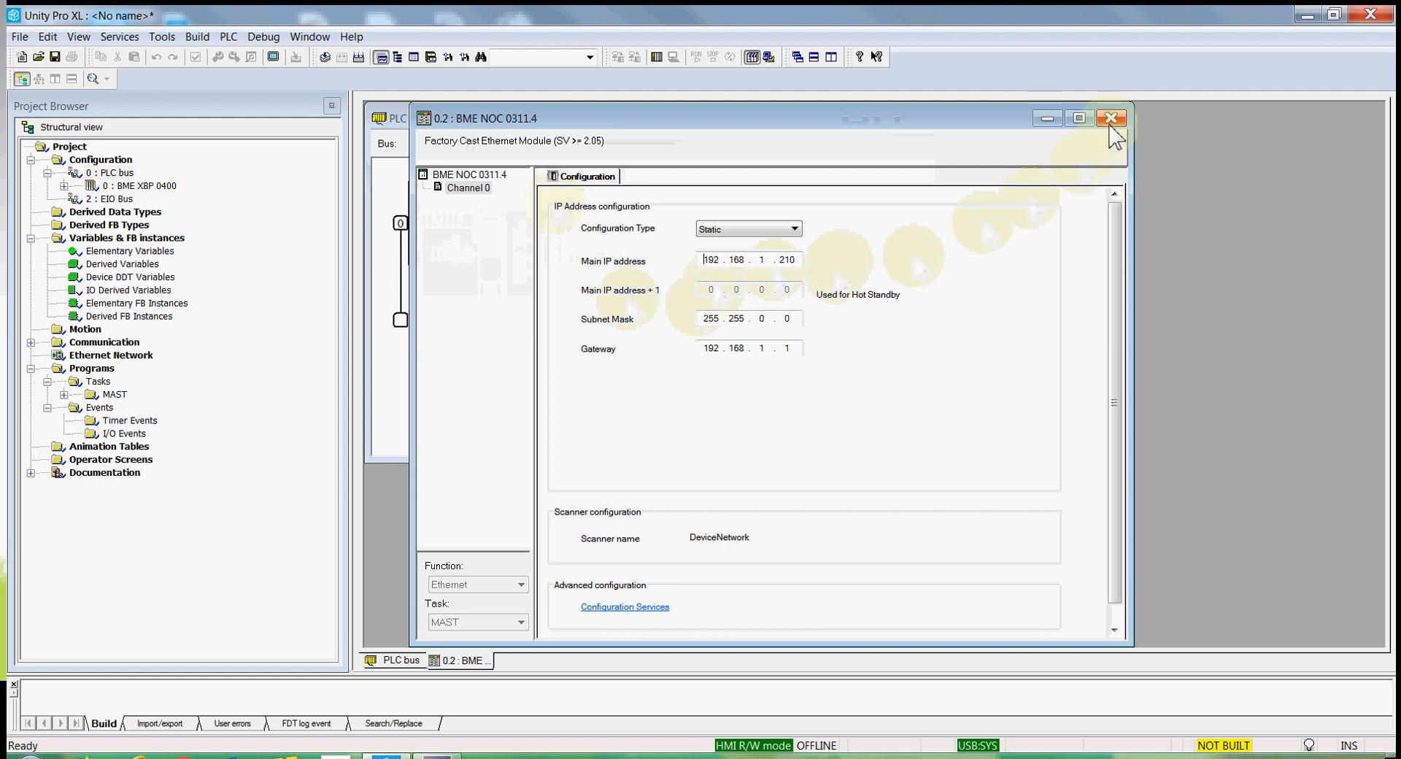
pyautogui.click(1111, 117)
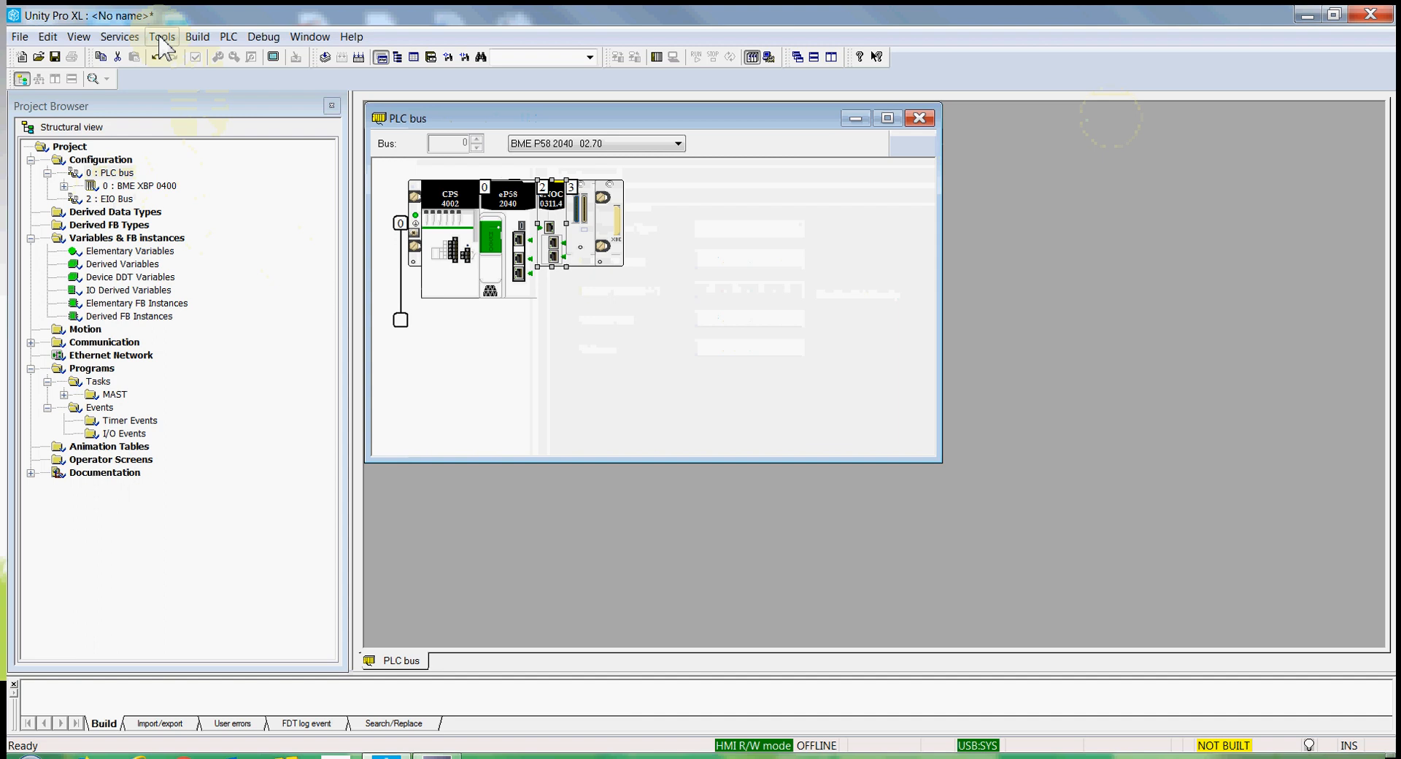
pyautogui.click(162, 37)
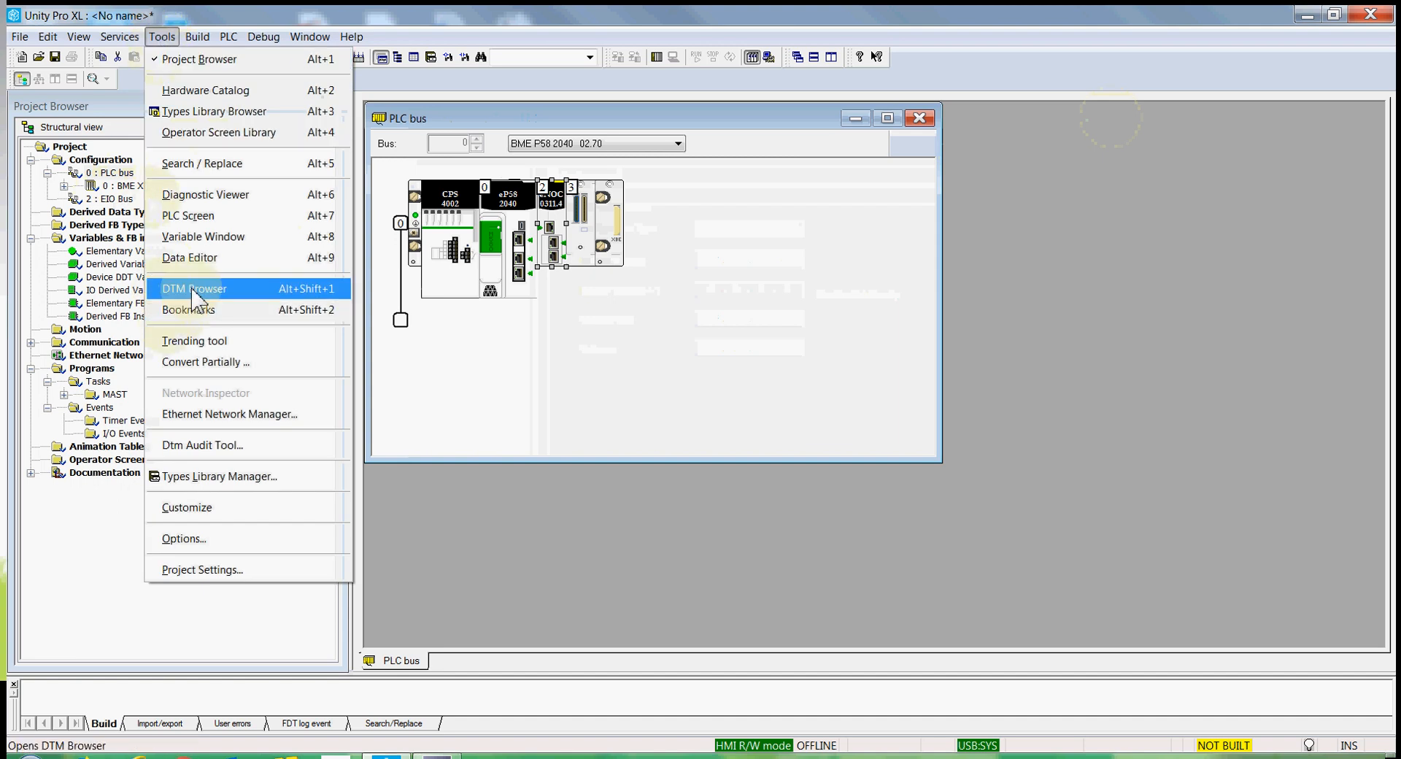
pyautogui.click(194, 287)
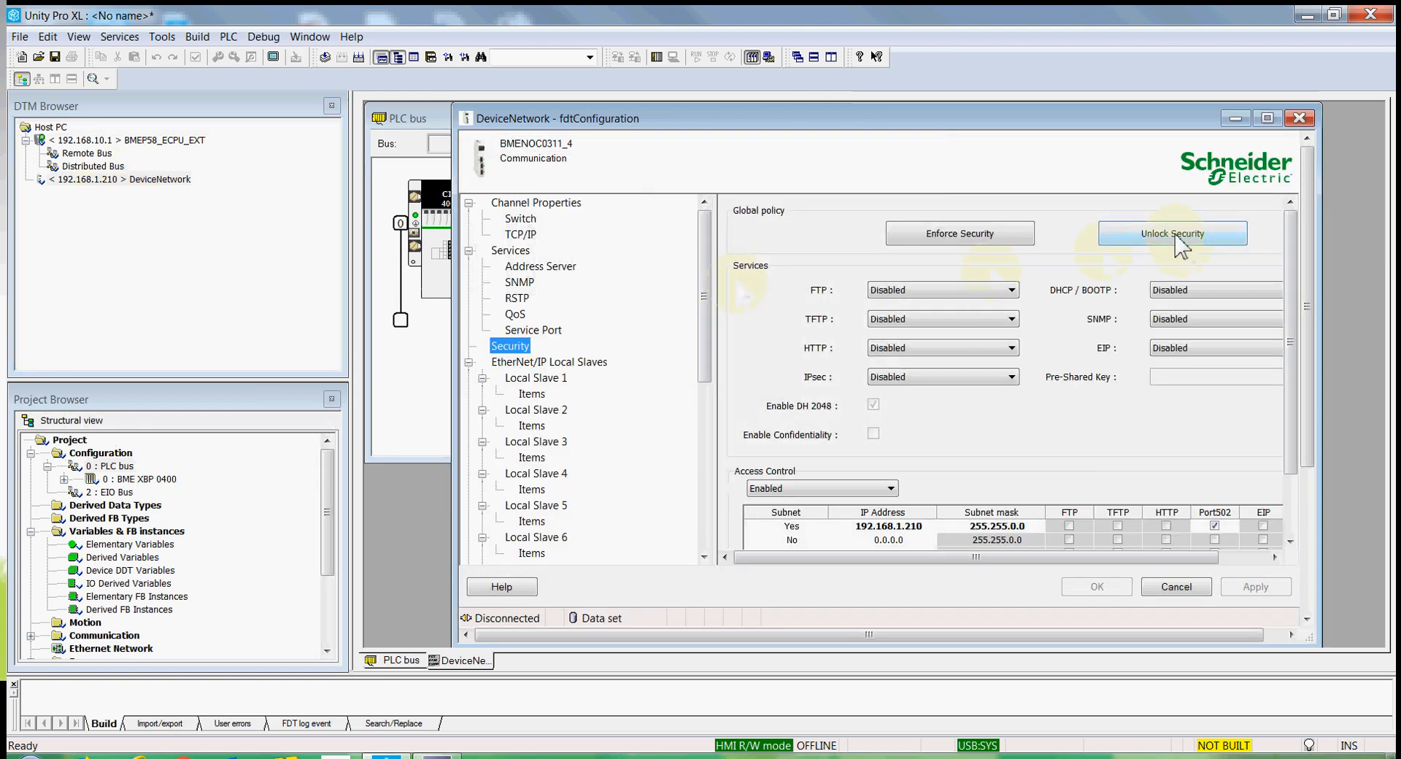
pyautogui.click(1171, 233)
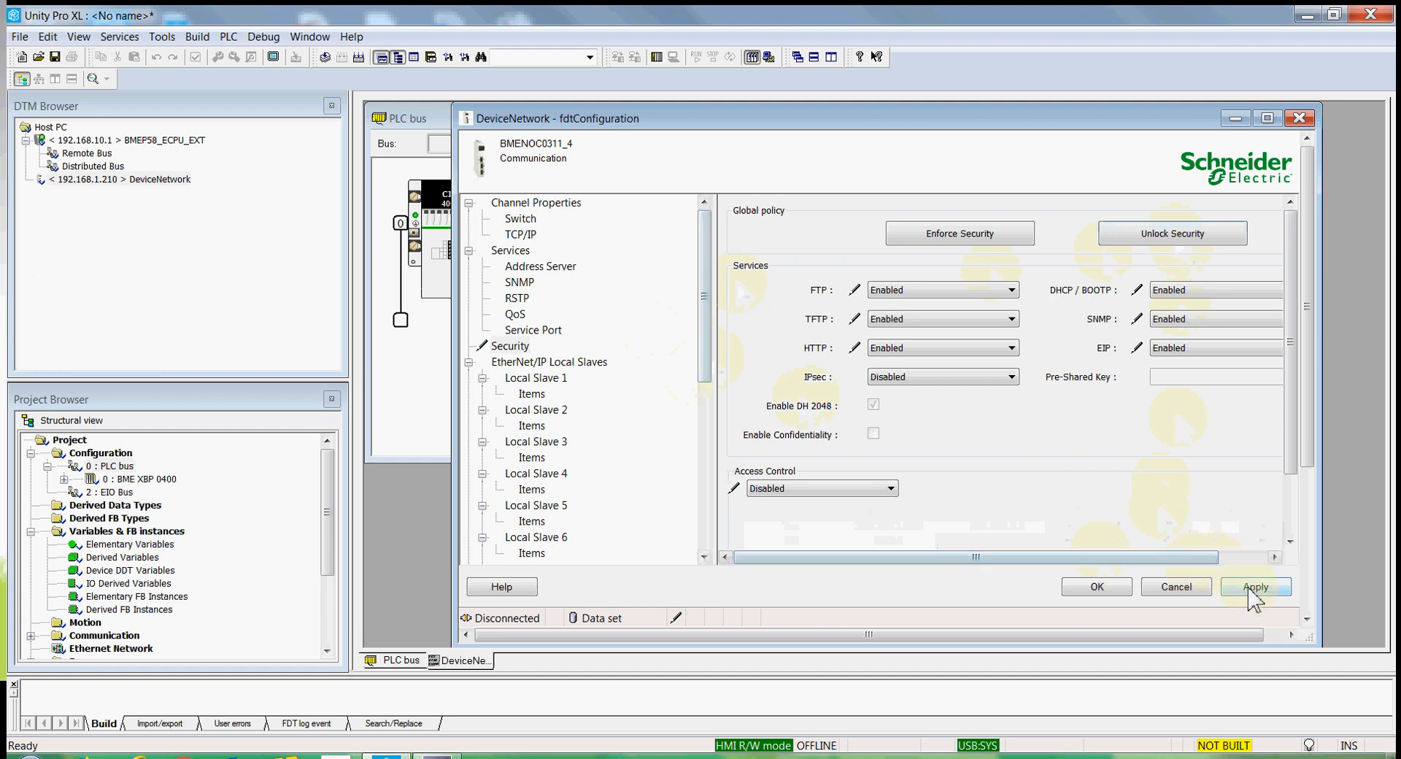
pyautogui.moveTo(1096, 587)
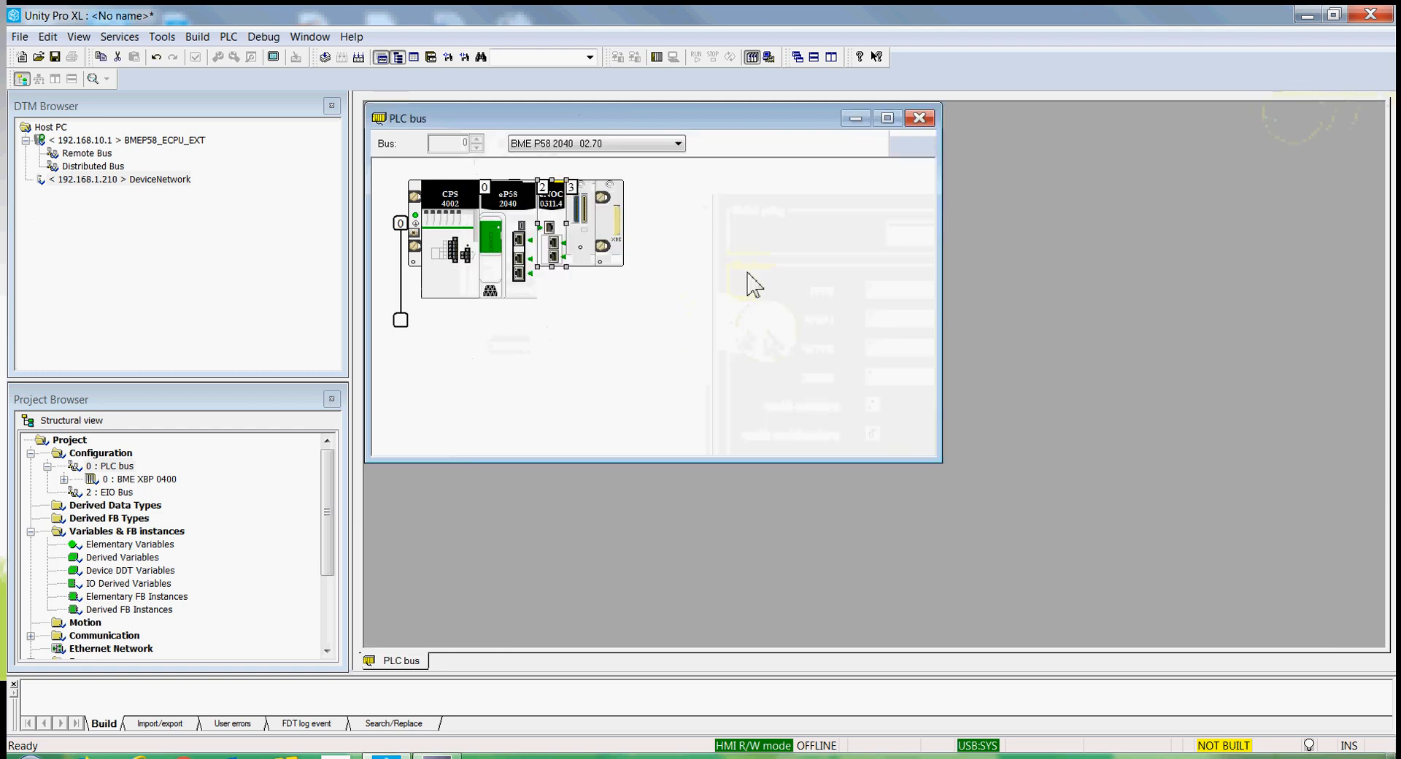
# Step: Add the Promass 300 500 device to DeviceNetwork as Promass300 at 192.168.1.212
pyautogui.click(116, 179)
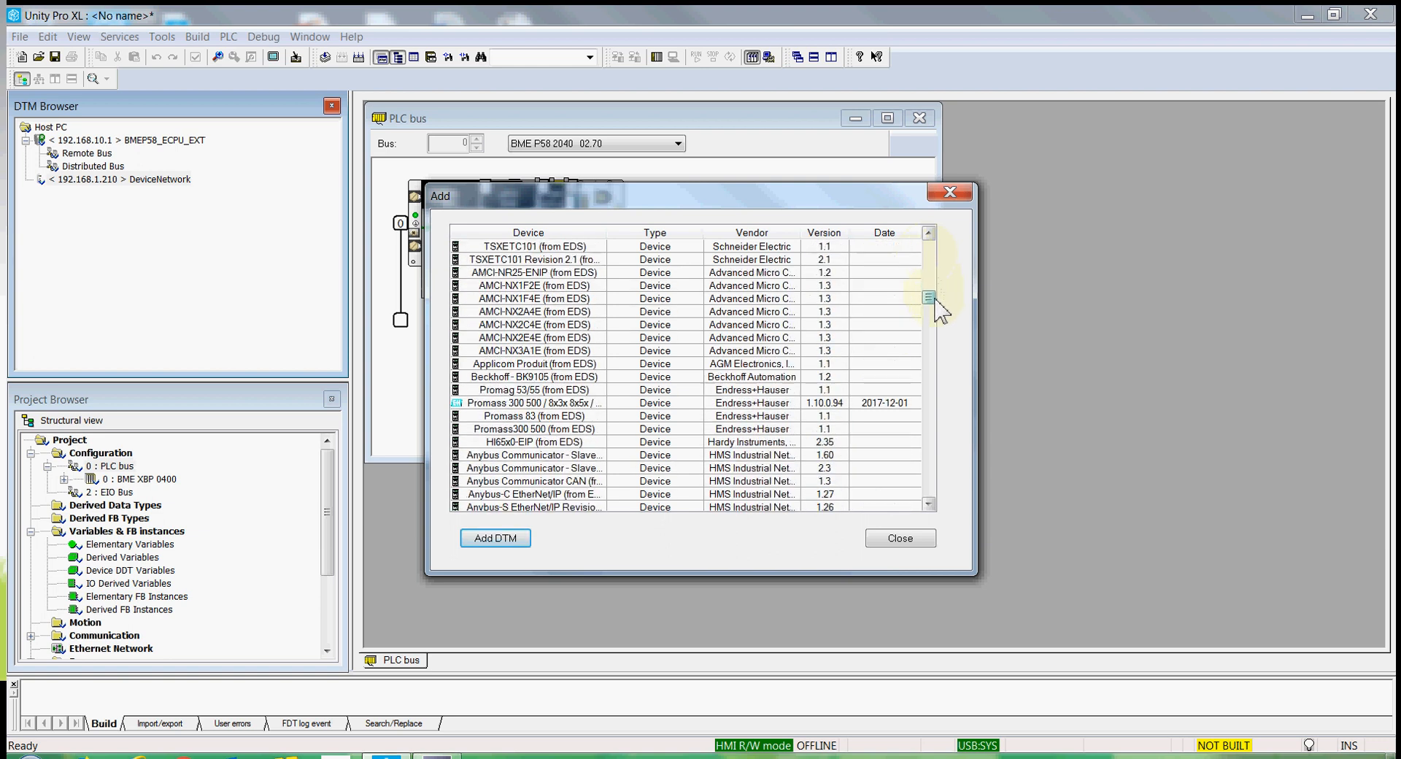
pyautogui.scroll(-3)
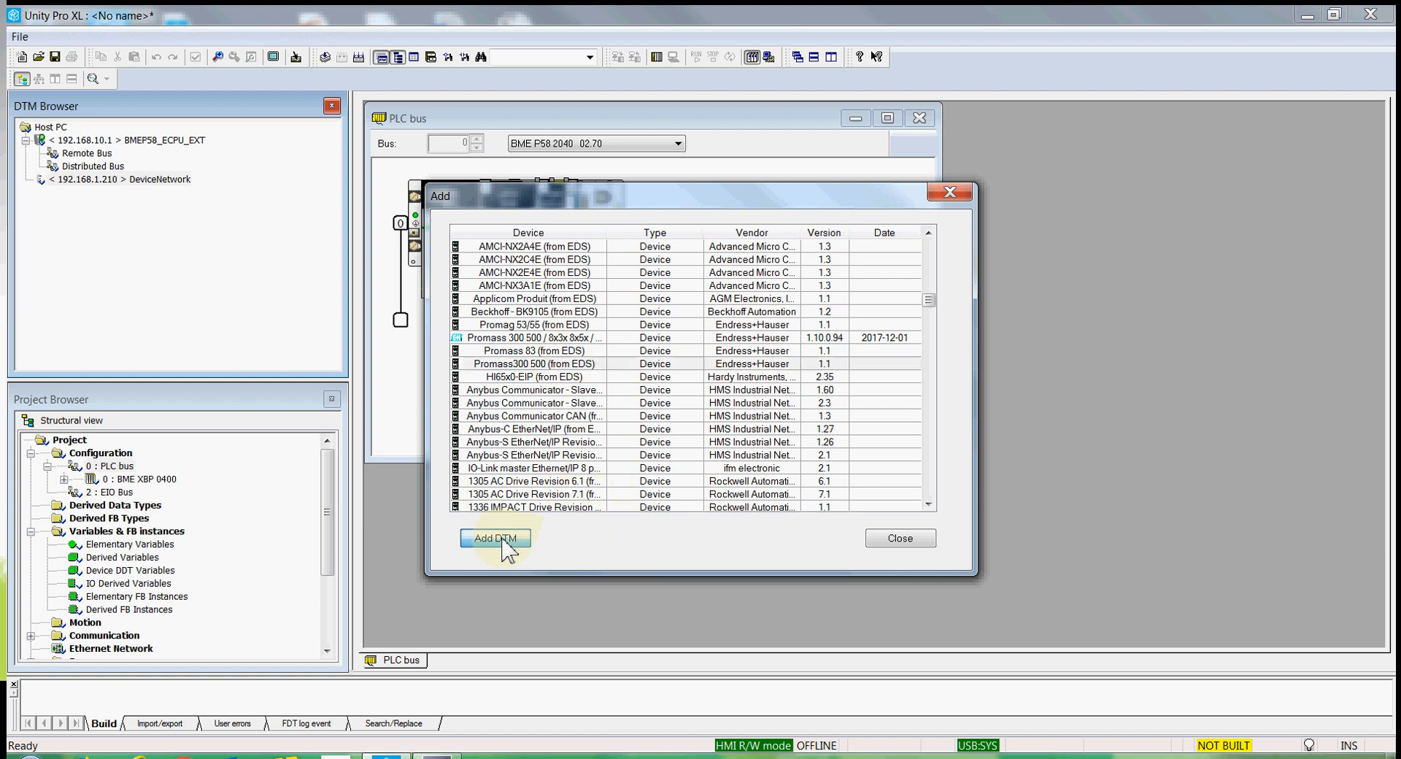
pyautogui.click(494, 537)
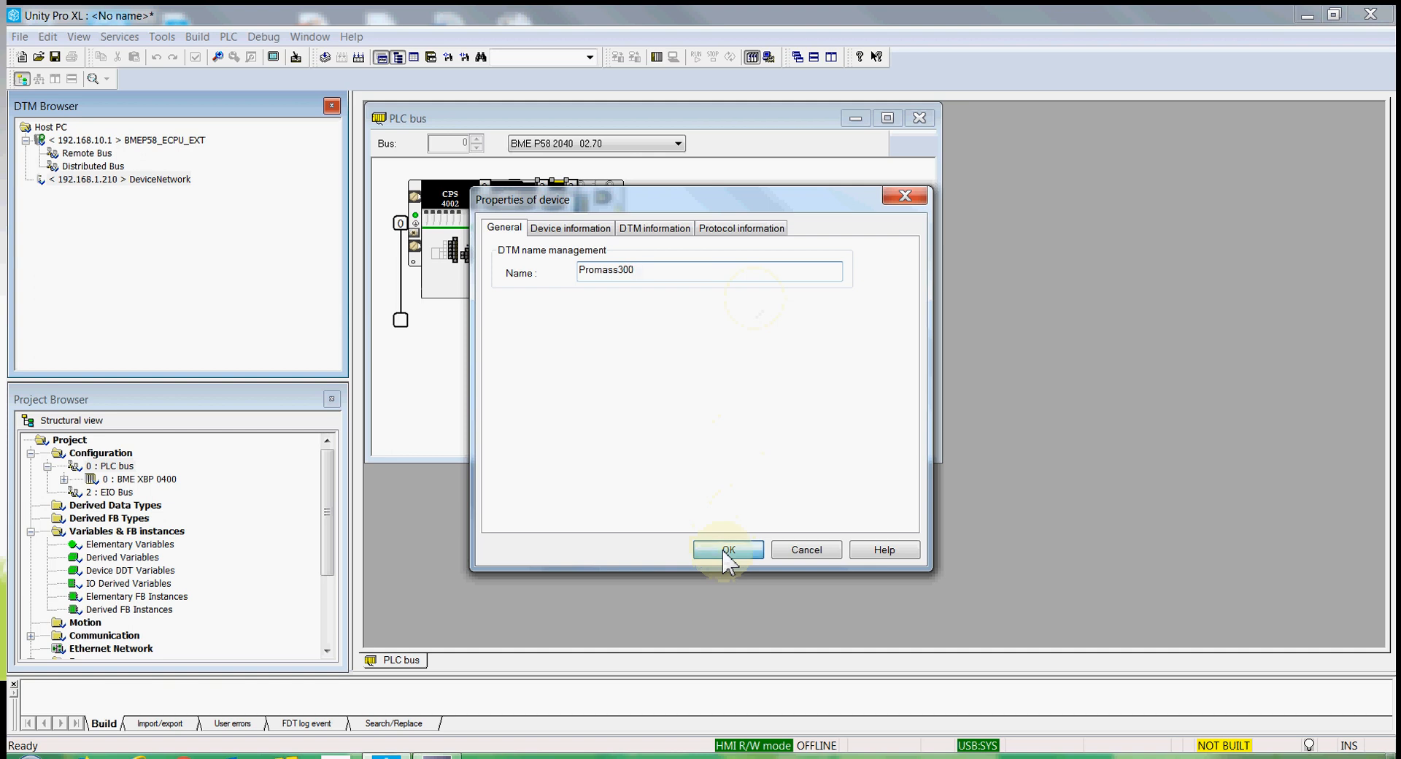
pyautogui.click(727, 549)
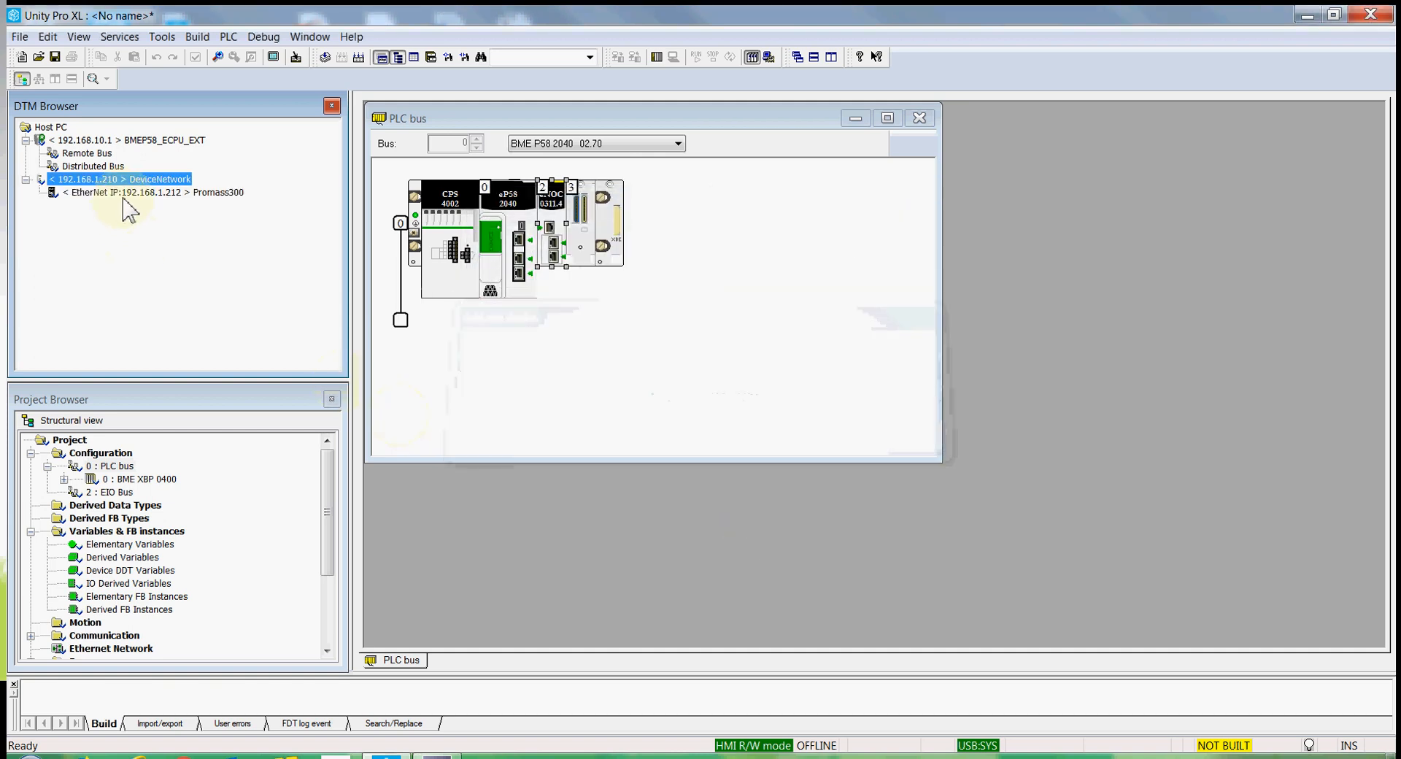
pyautogui.moveTo(163, 210)
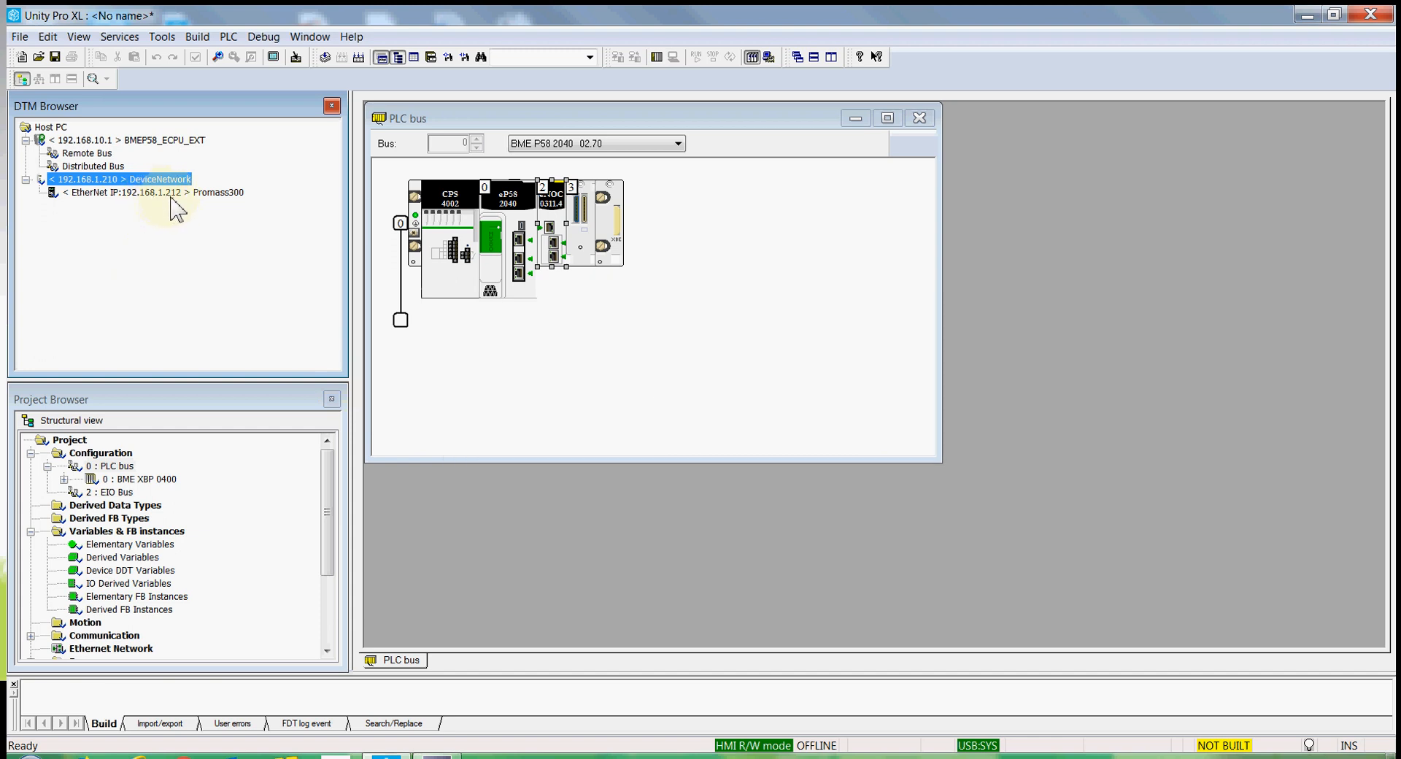
# Step: Rebuild All Project, finishing with 0 errors and 1 warning
pyautogui.click(148, 192)
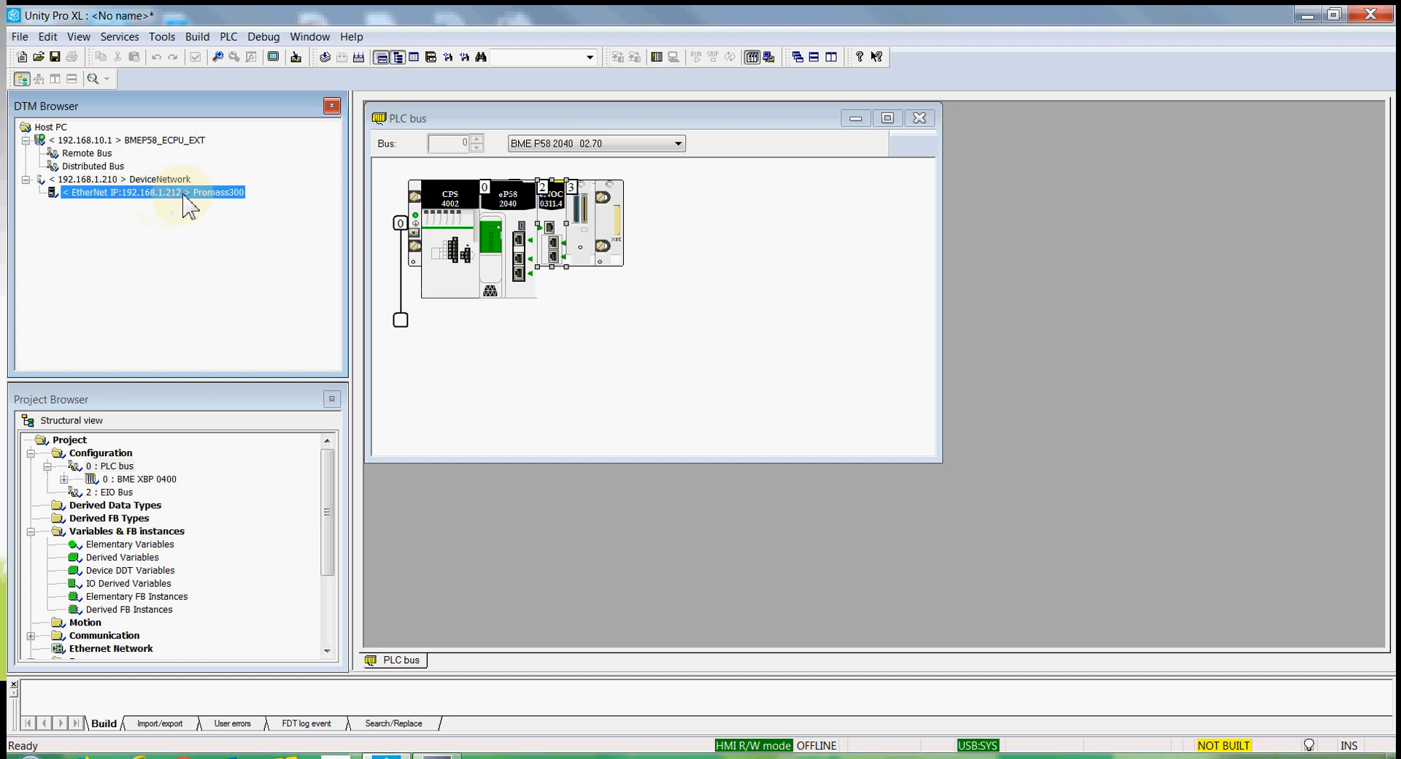
pyautogui.moveTo(167, 58)
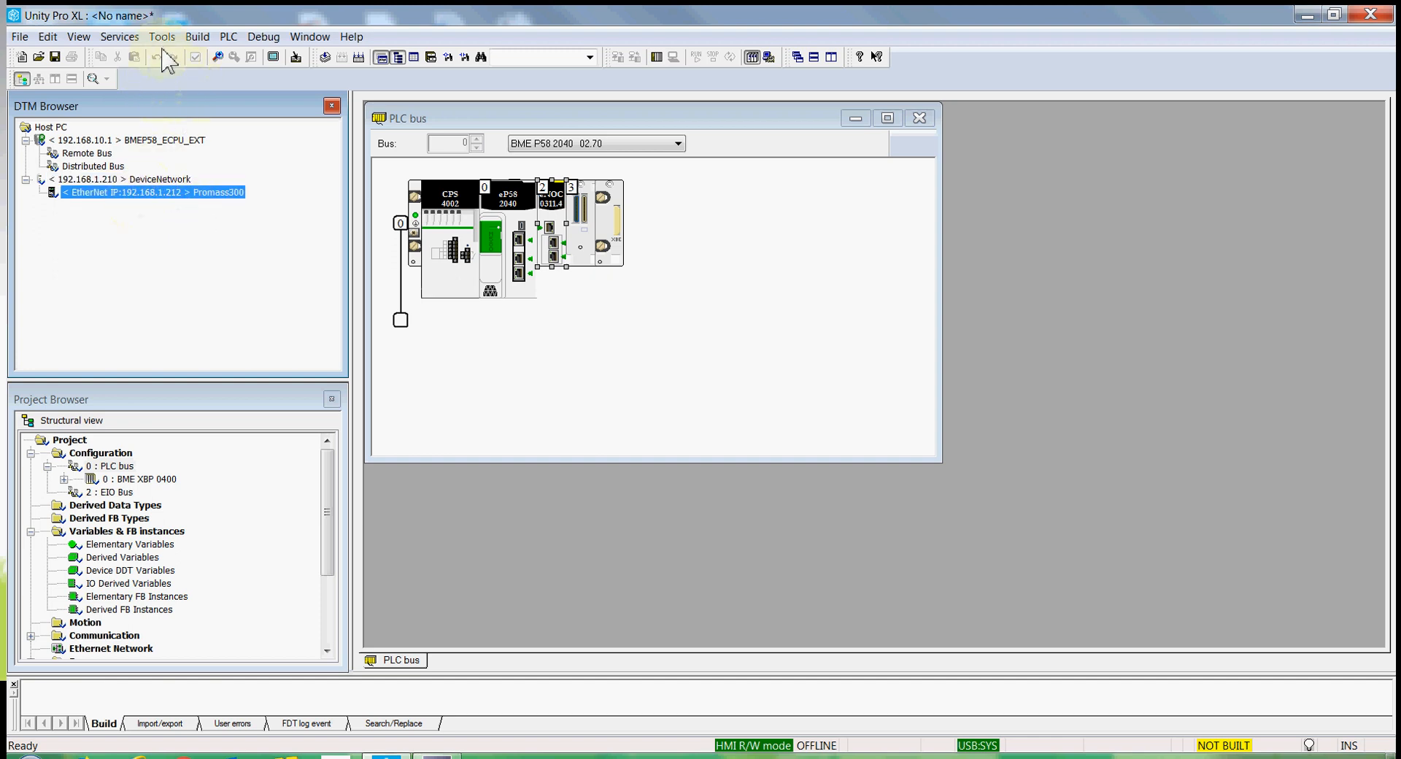
pyautogui.moveTo(196, 37)
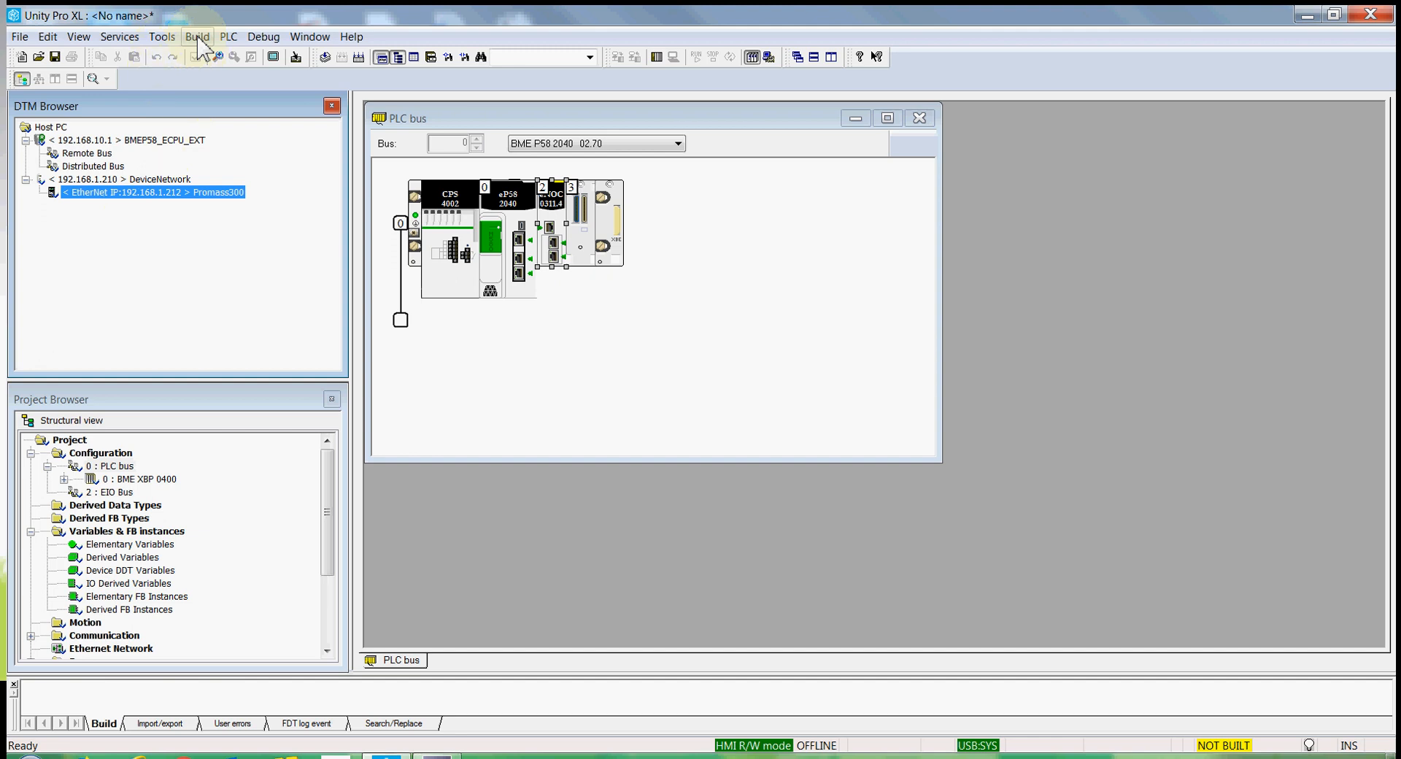
pyautogui.click(196, 36)
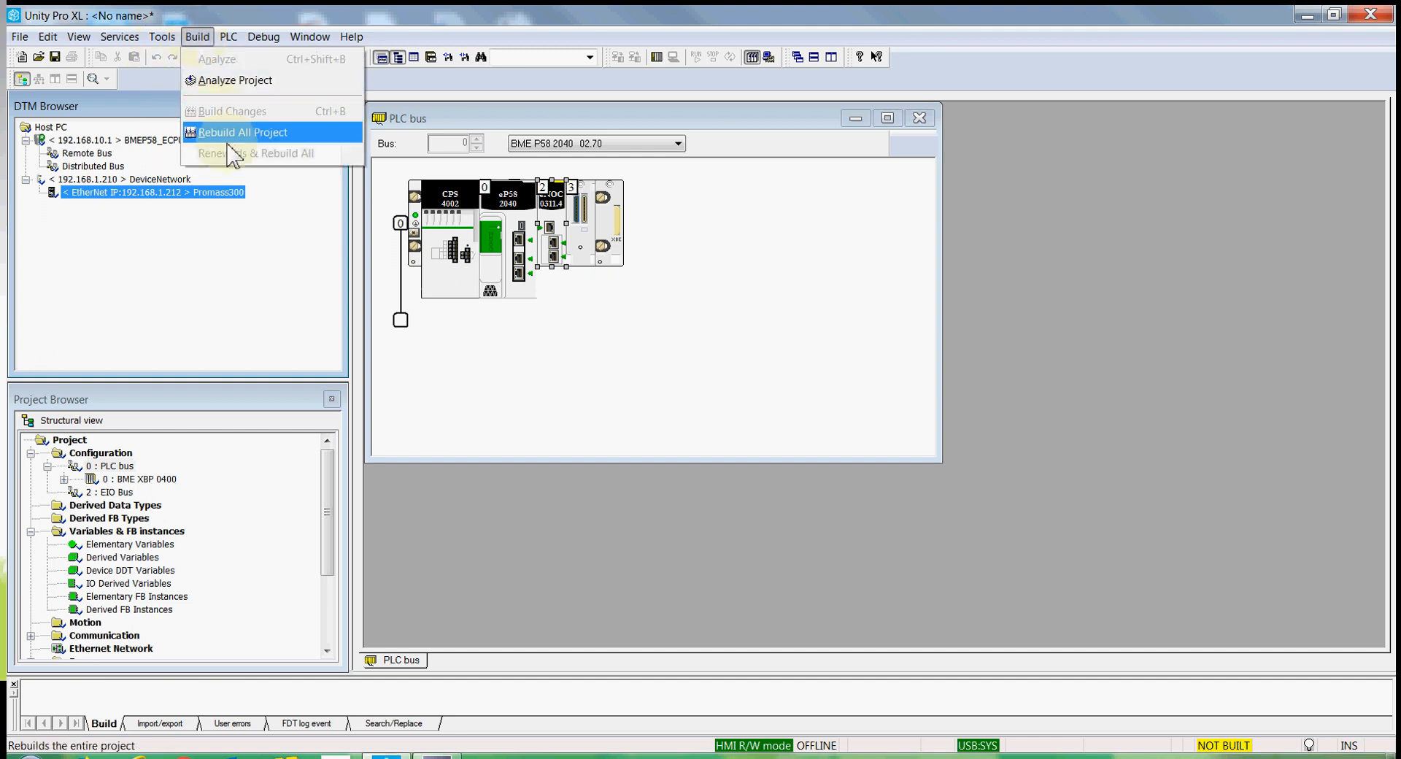
pyautogui.click(242, 132)
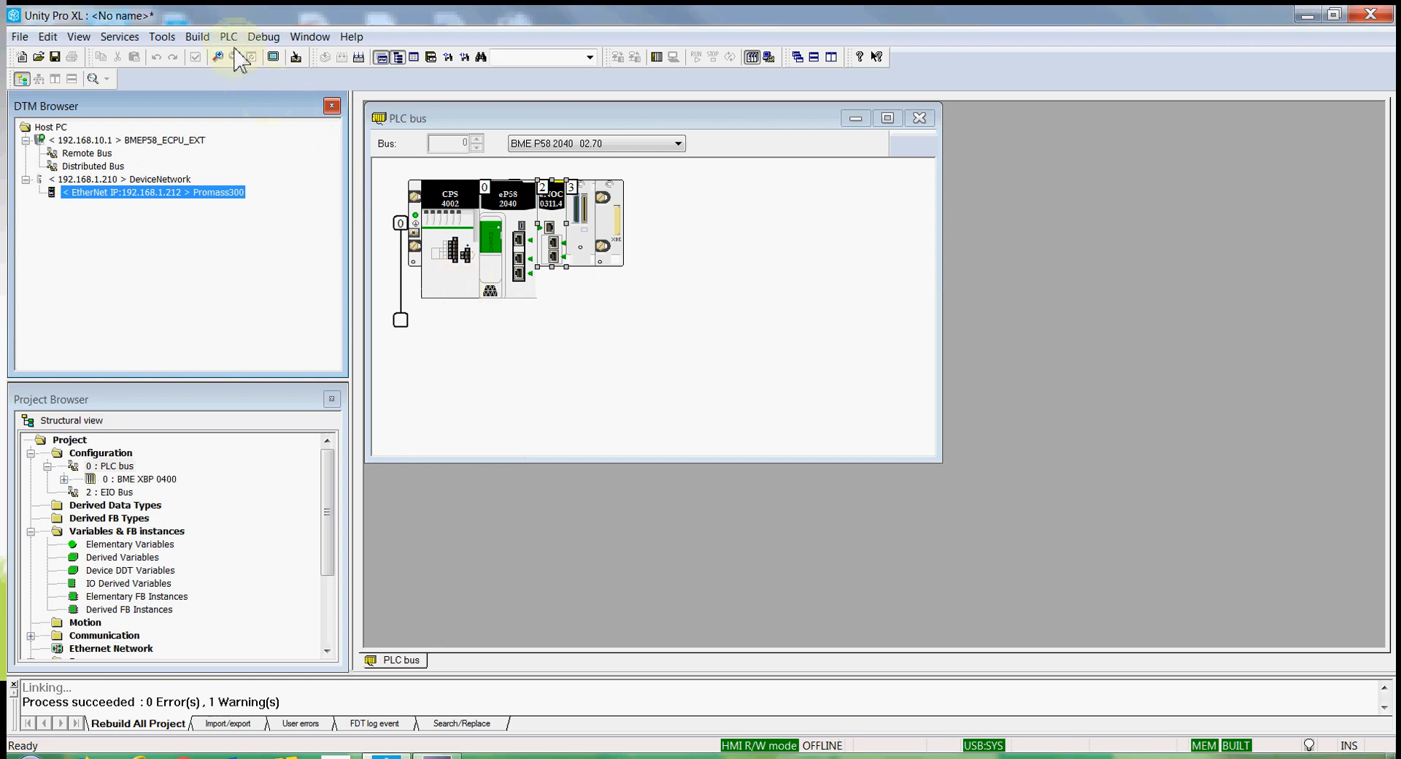
# Step: Connect to the PLC, dismissing the invalid PLC address error and retrying via PLC > Connect
pyautogui.click(228, 36)
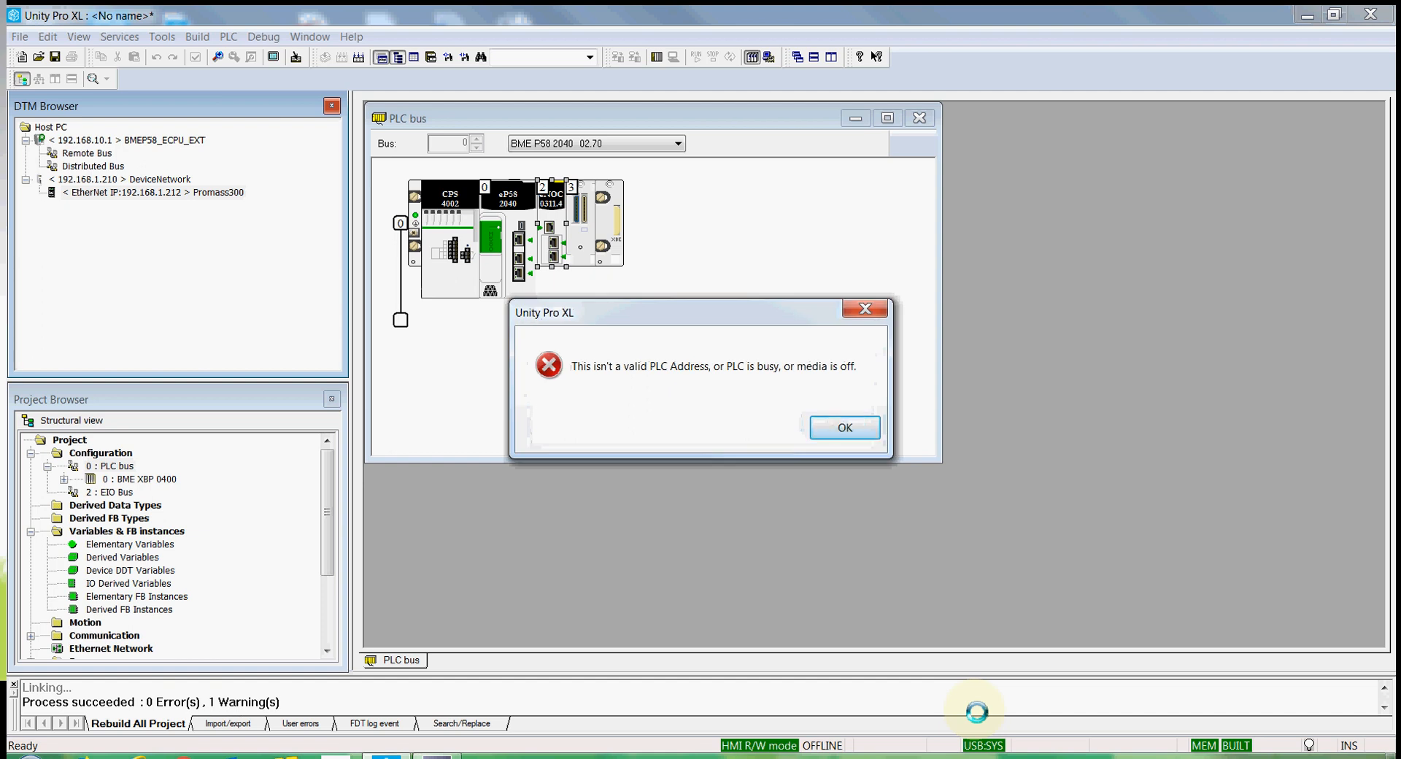
pyautogui.moveTo(1184, 568)
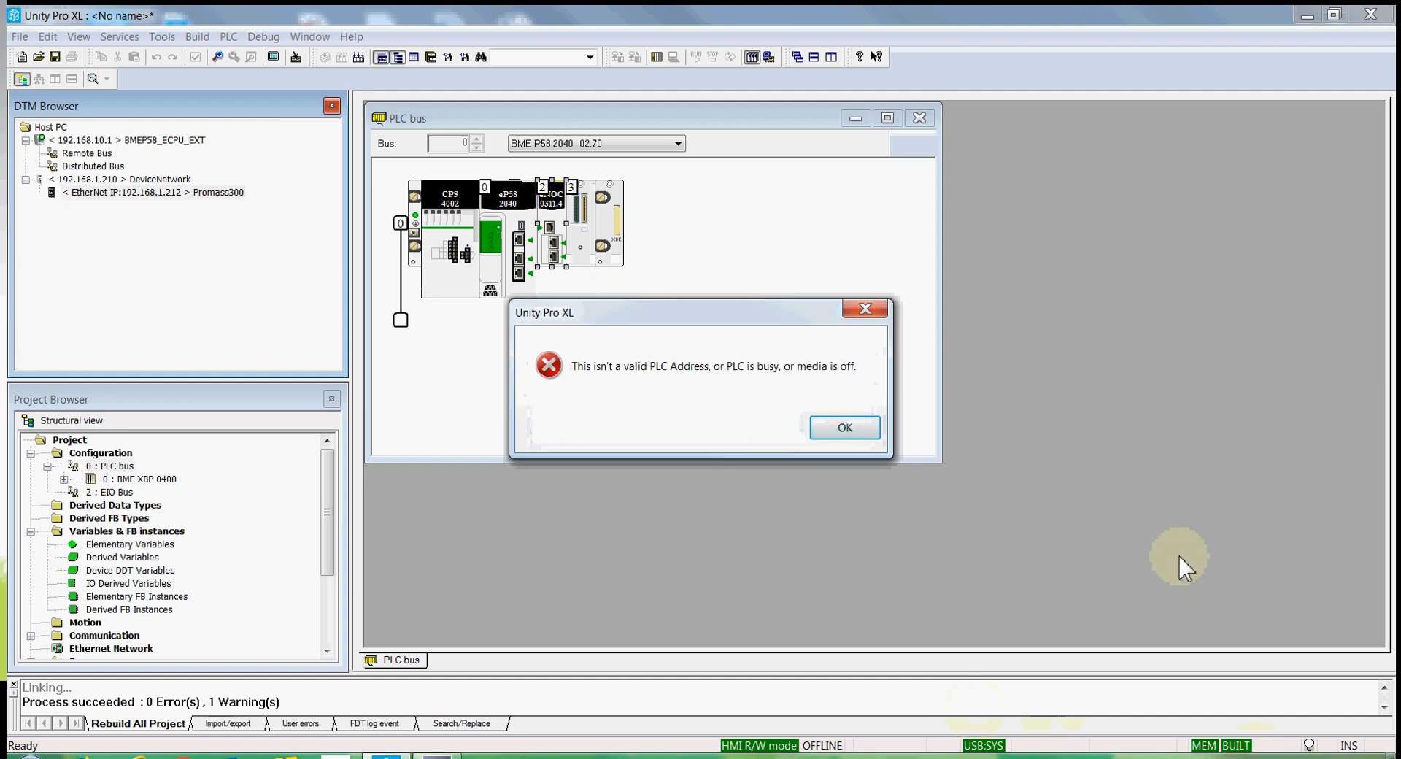
pyautogui.click(843, 428)
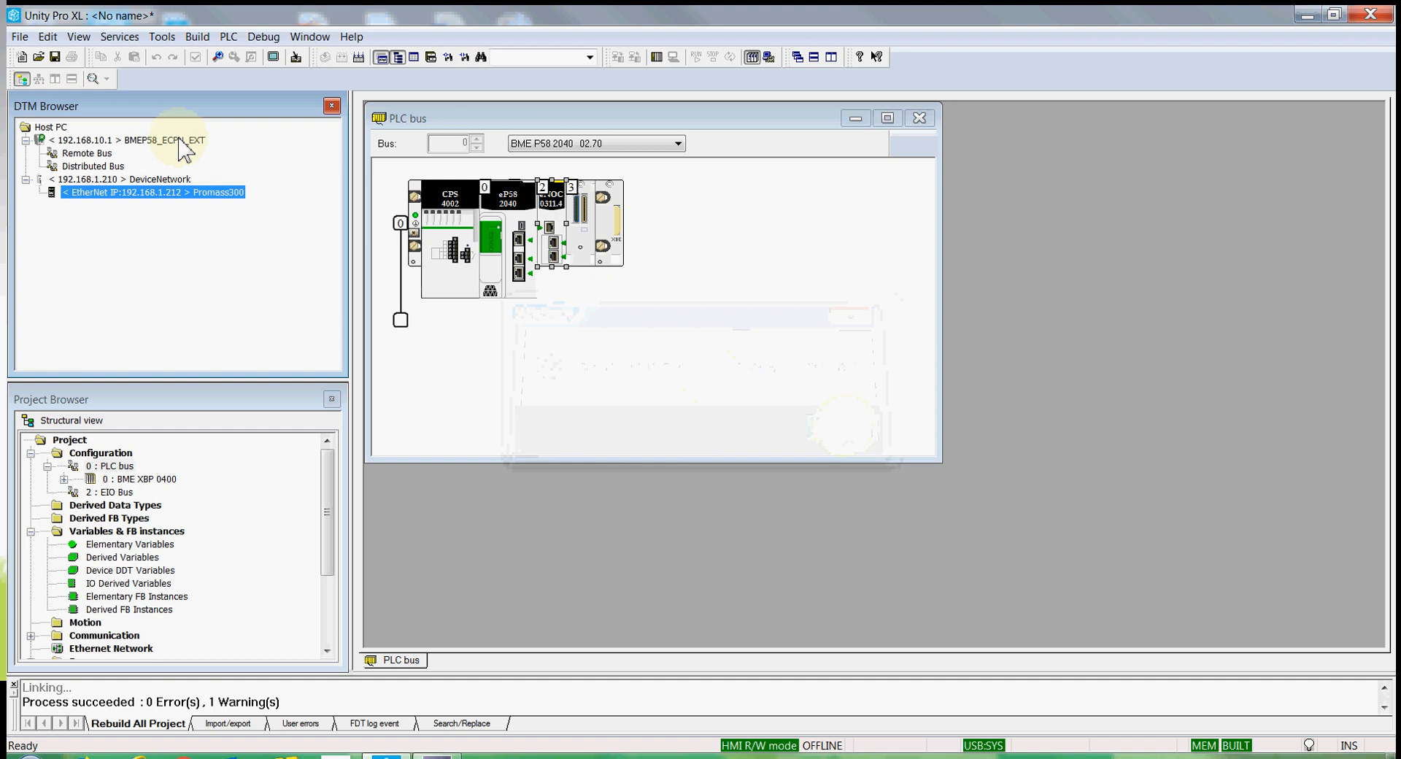
pyautogui.click(227, 36)
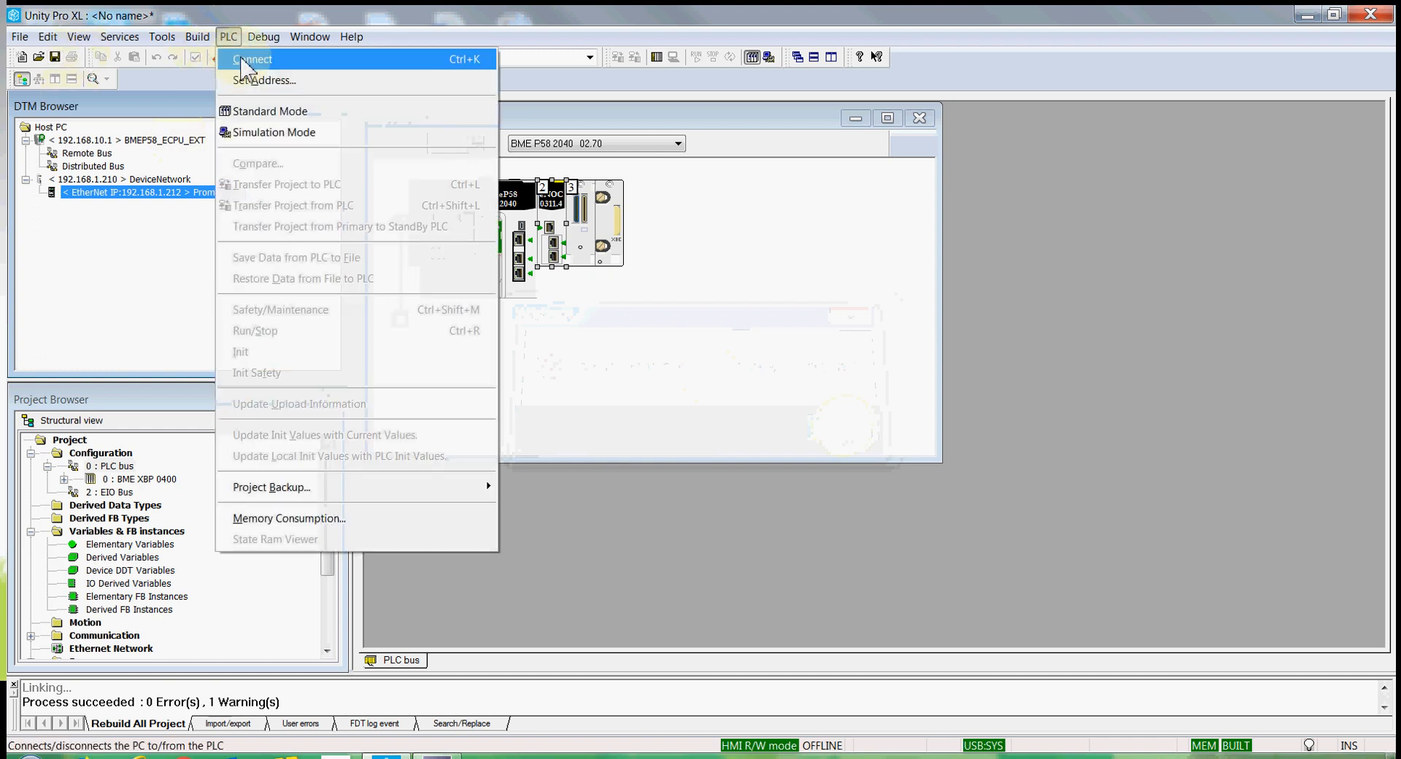
pyautogui.click(254, 59)
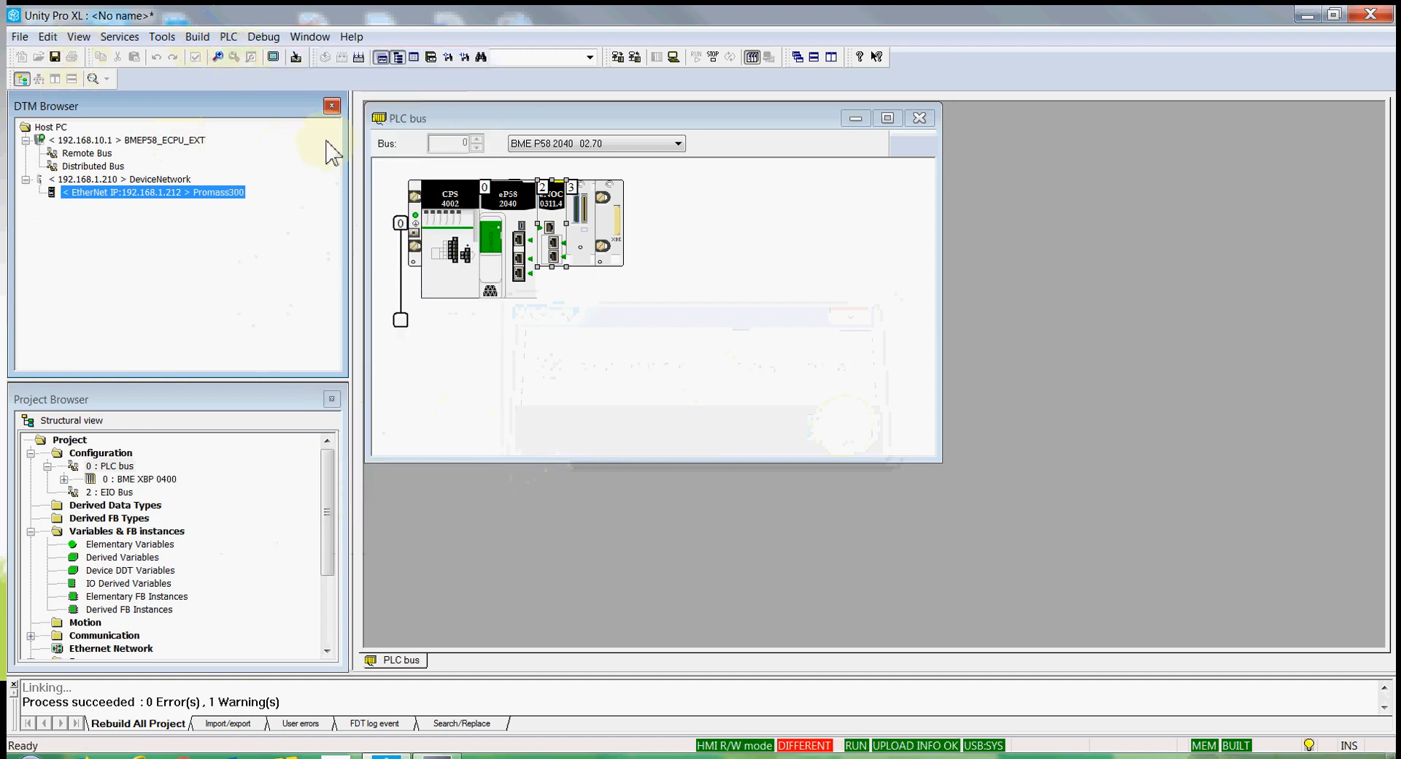
pyautogui.click(228, 37)
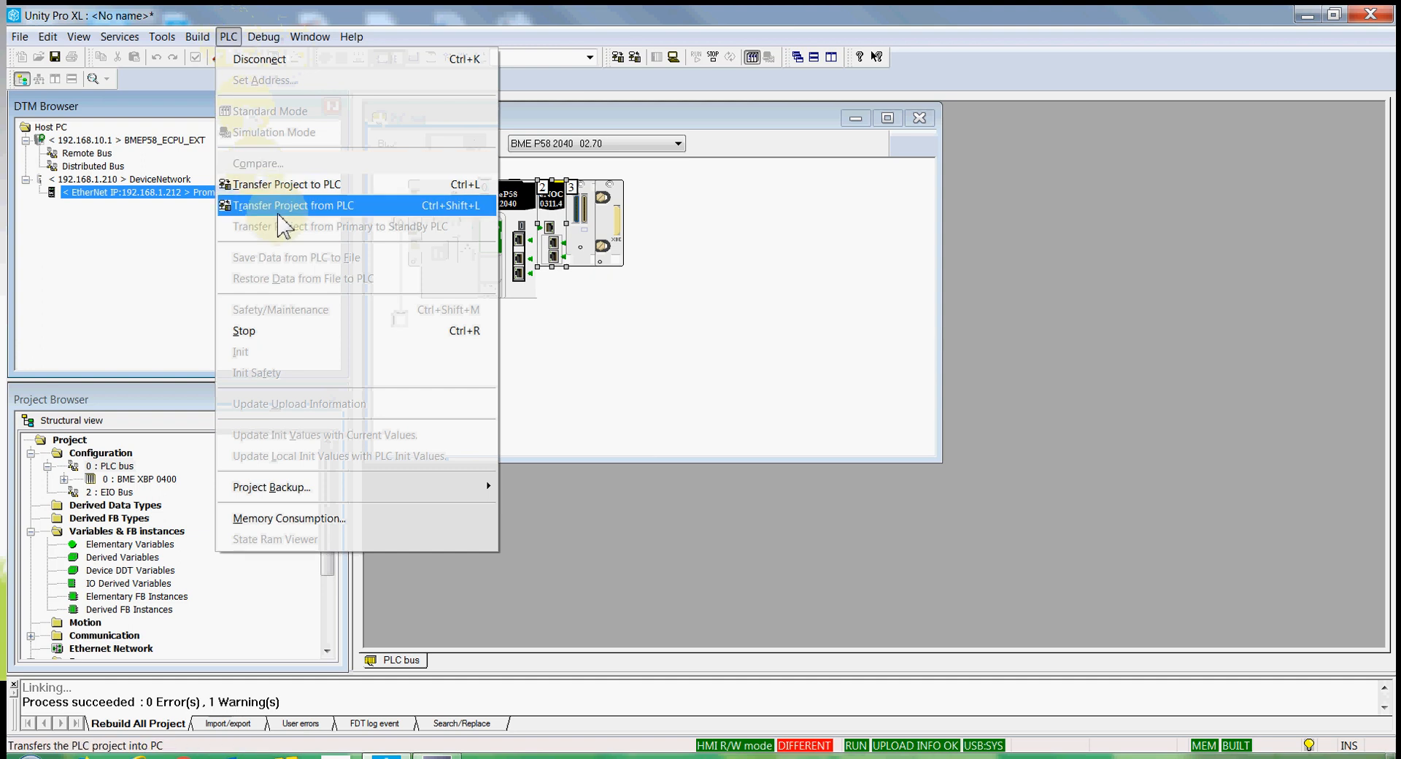
# Step: Transfer the project to the PLC and confirm putting it into Run
pyautogui.click(286, 184)
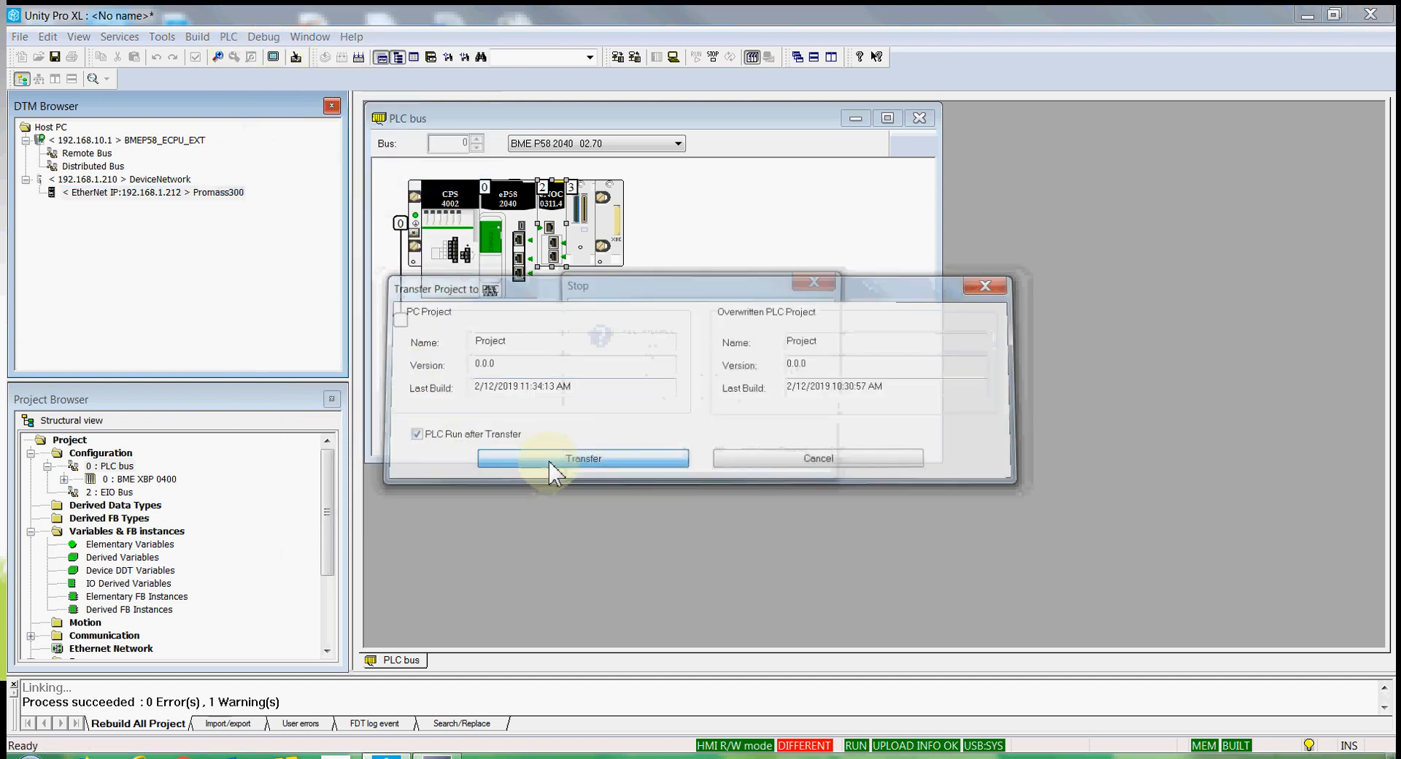
pyautogui.click(582, 458)
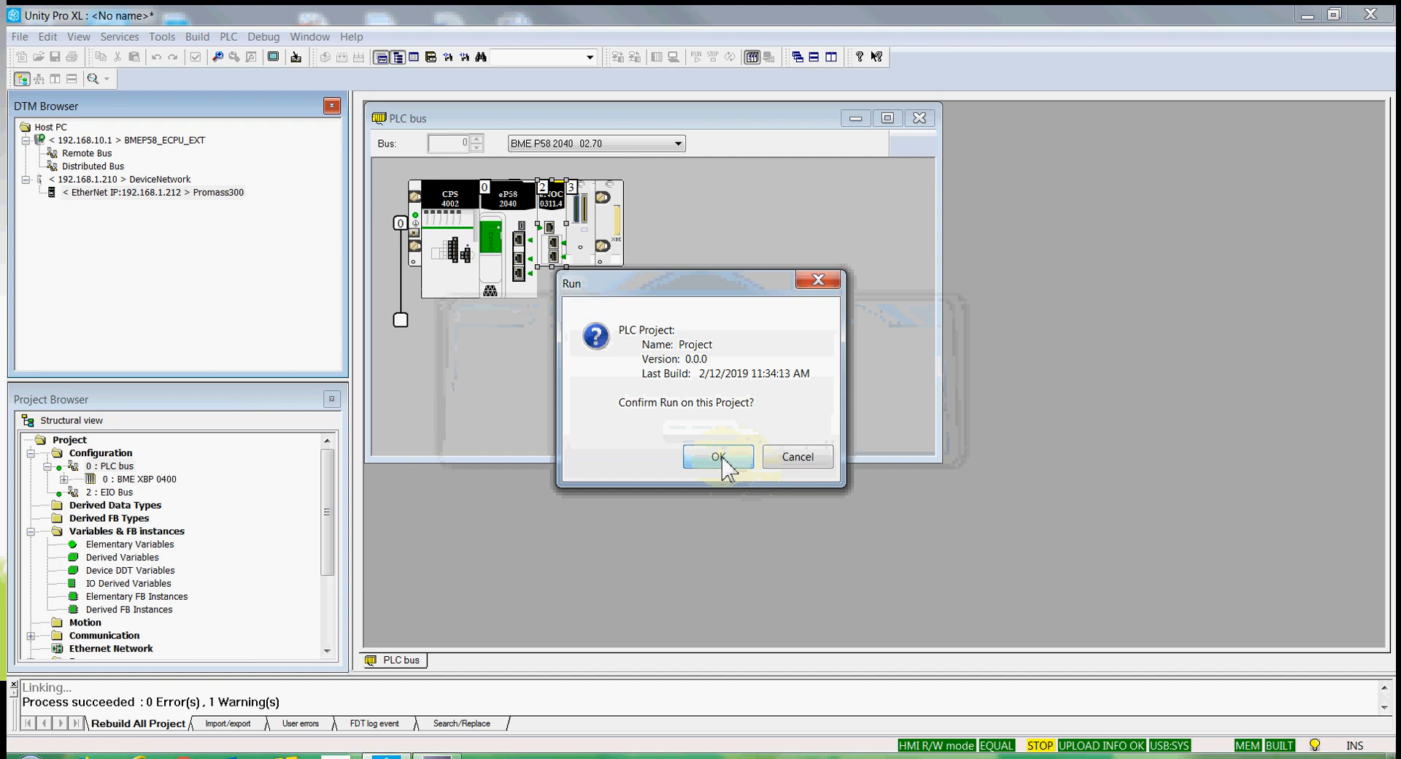
pyautogui.click(717, 456)
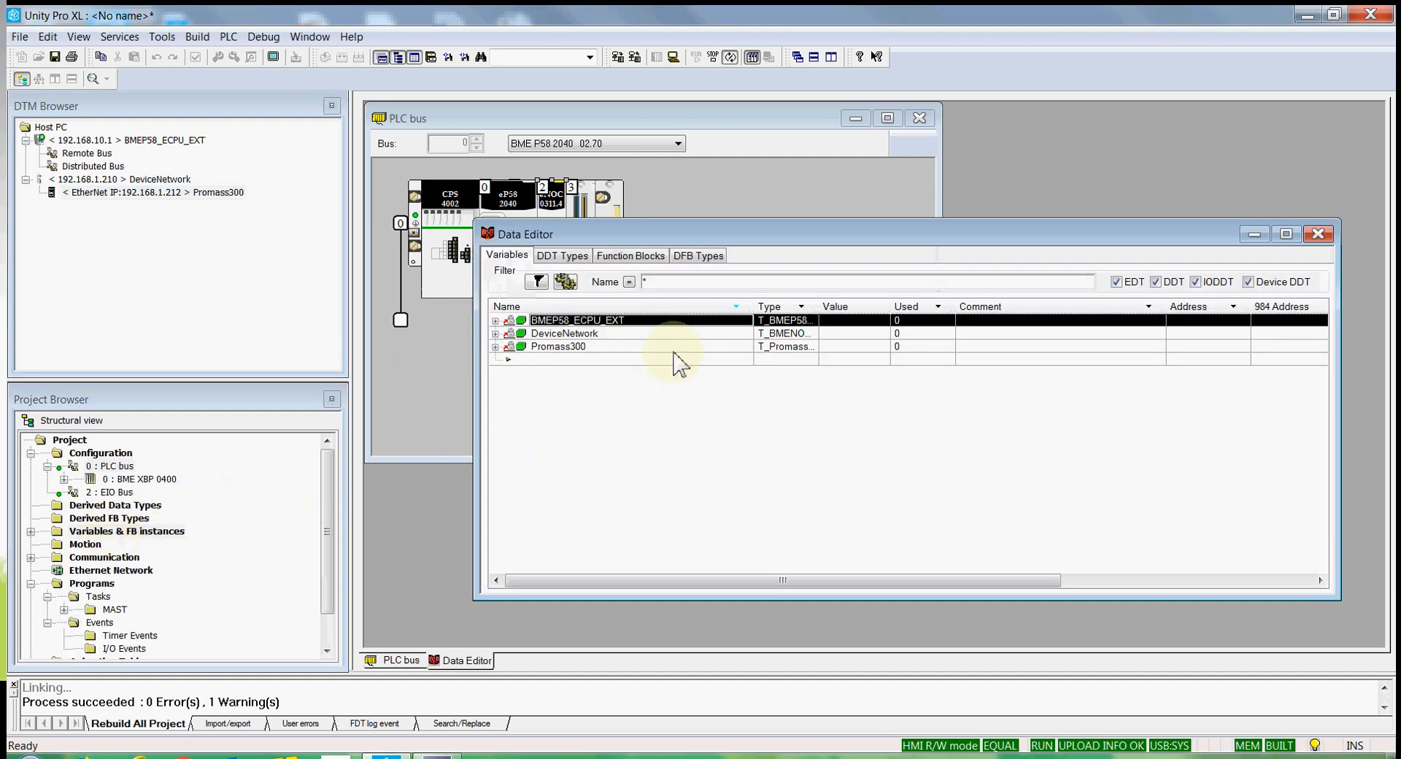
# Step: Expand Promass300 in the Data Editor and initialize an animation table from it
pyautogui.click(497, 346)
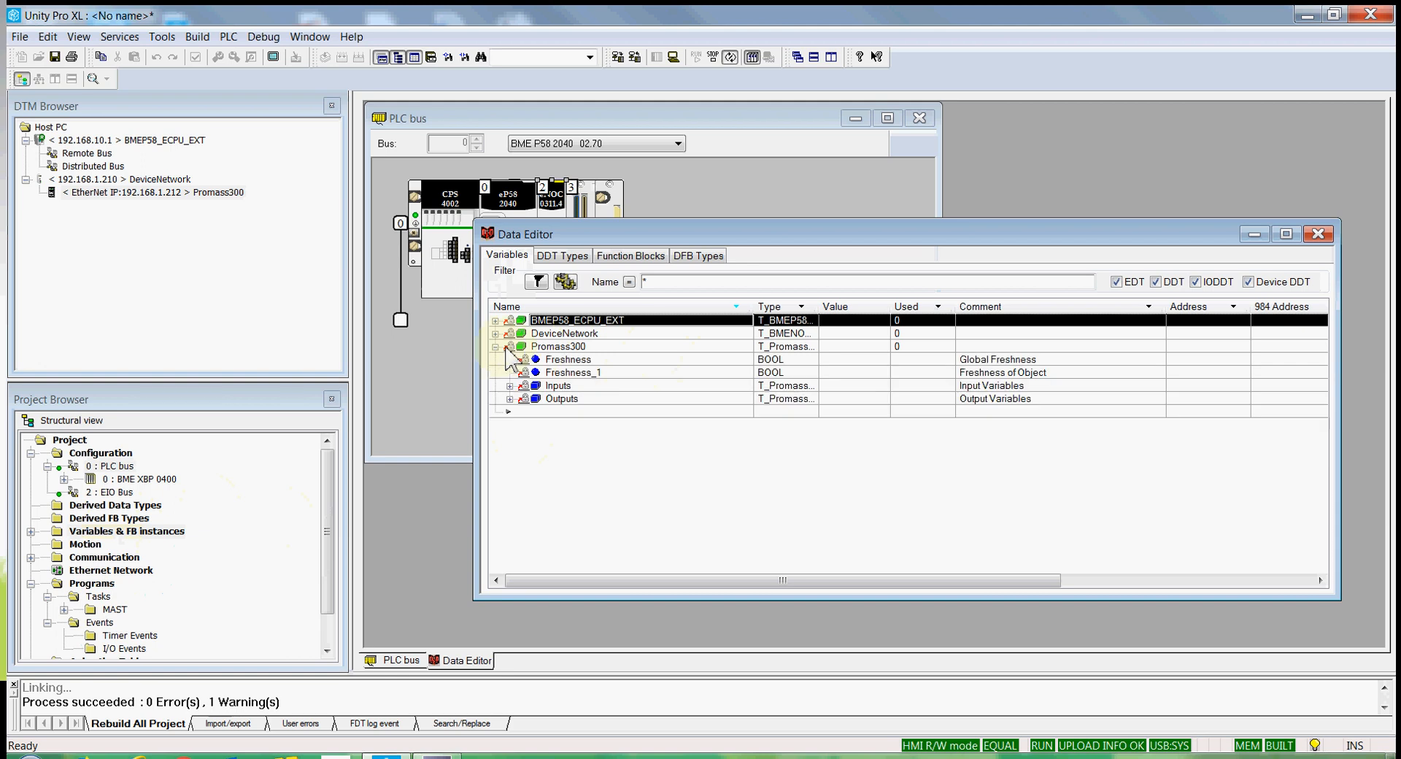
pyautogui.rightClick(556, 346)
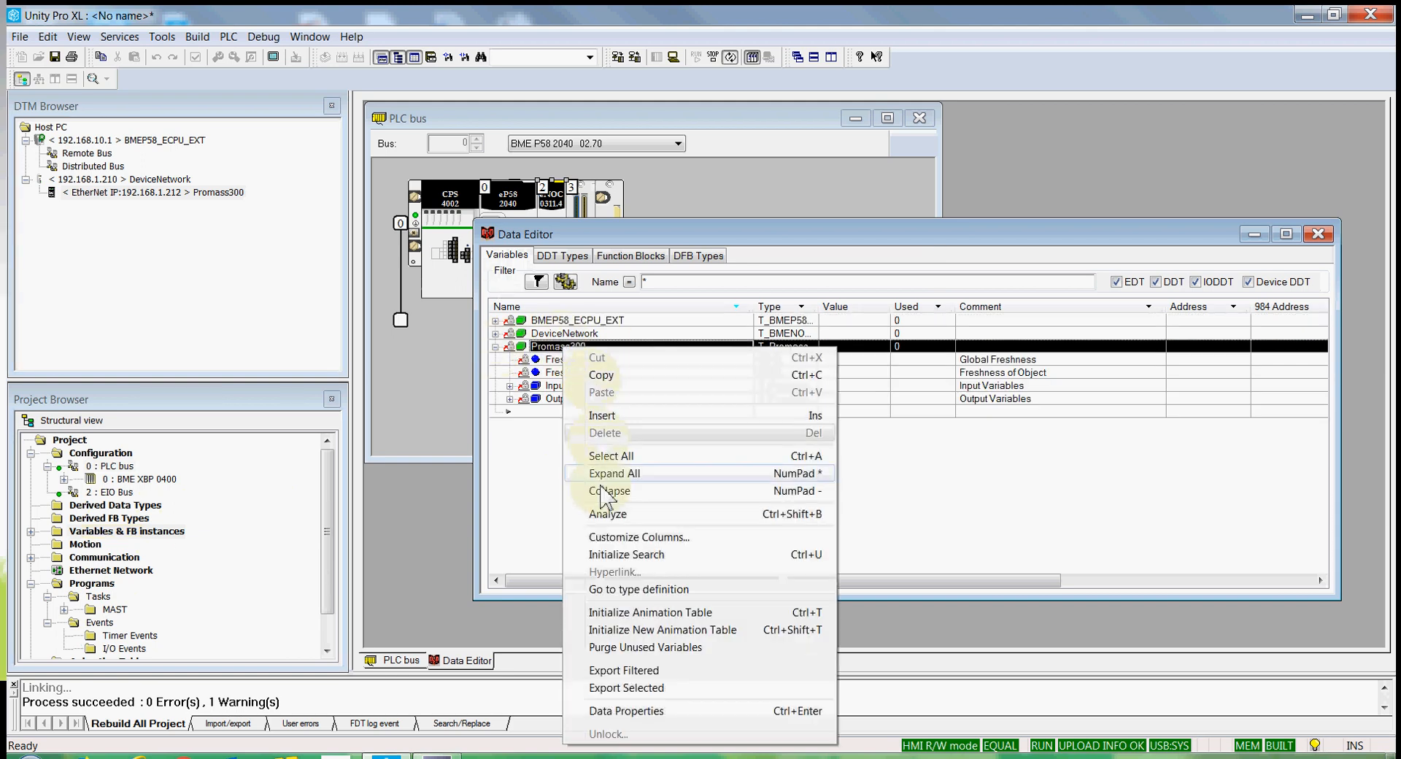
pyautogui.moveTo(634, 617)
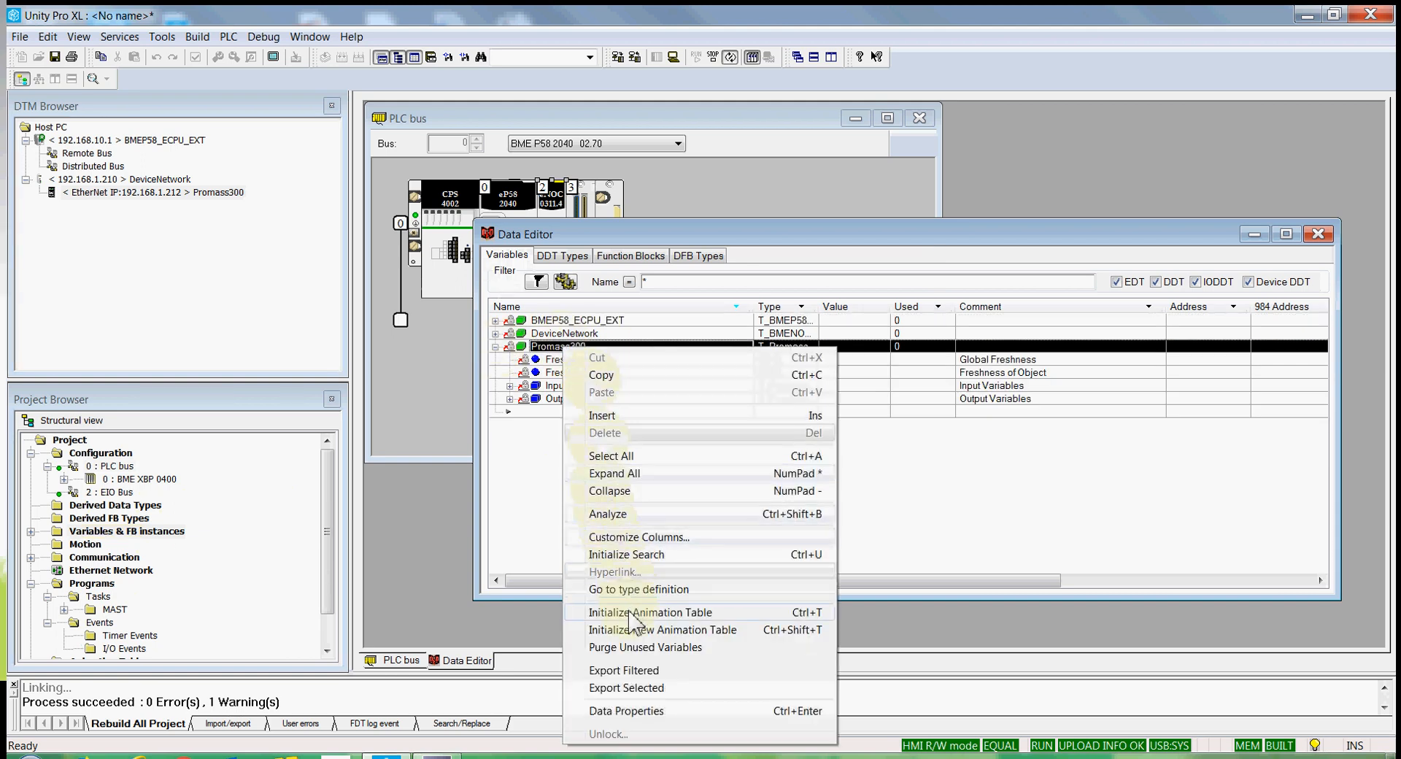
pyautogui.click(650, 612)
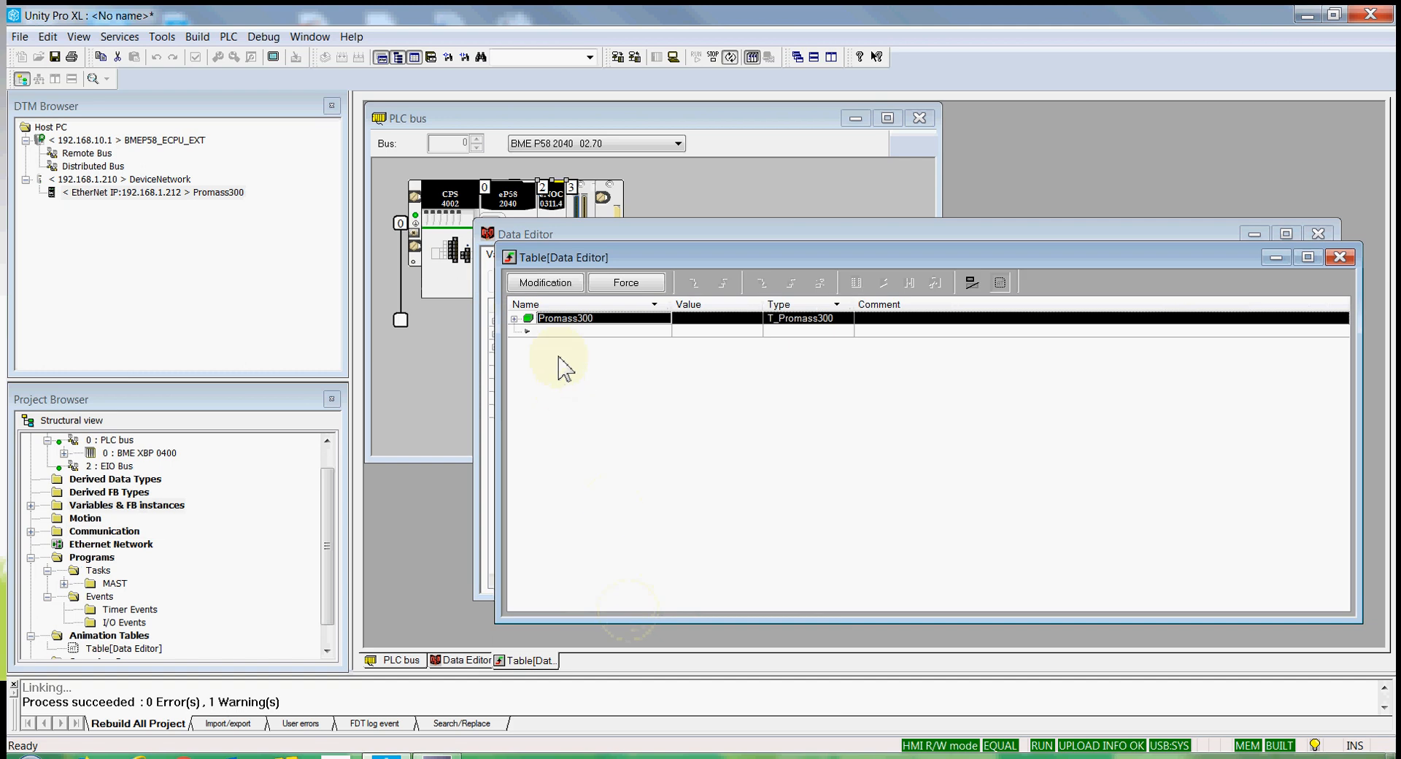
# Step: Expand Promass300 and its Inputs and Outputs in the animation table
pyautogui.click(515, 318)
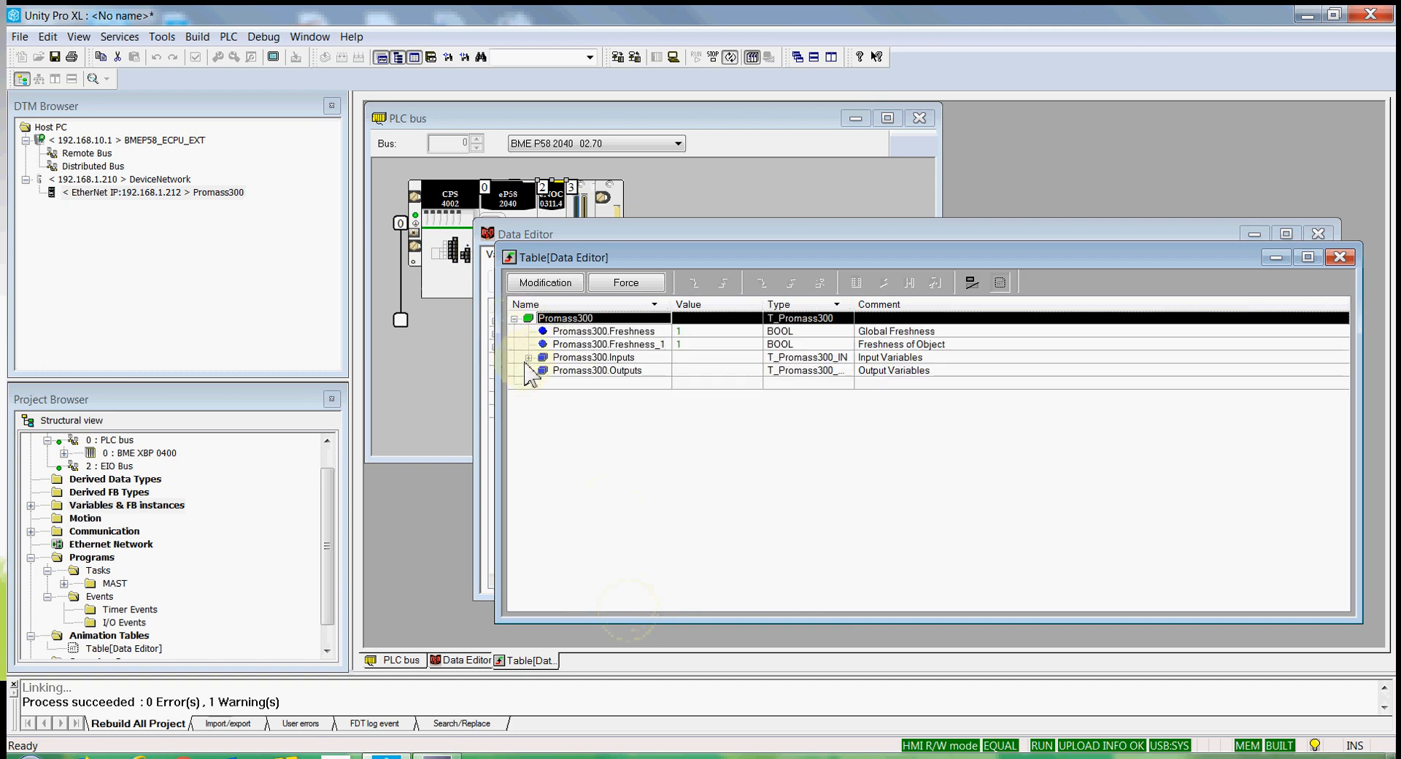
pyautogui.click(529, 357)
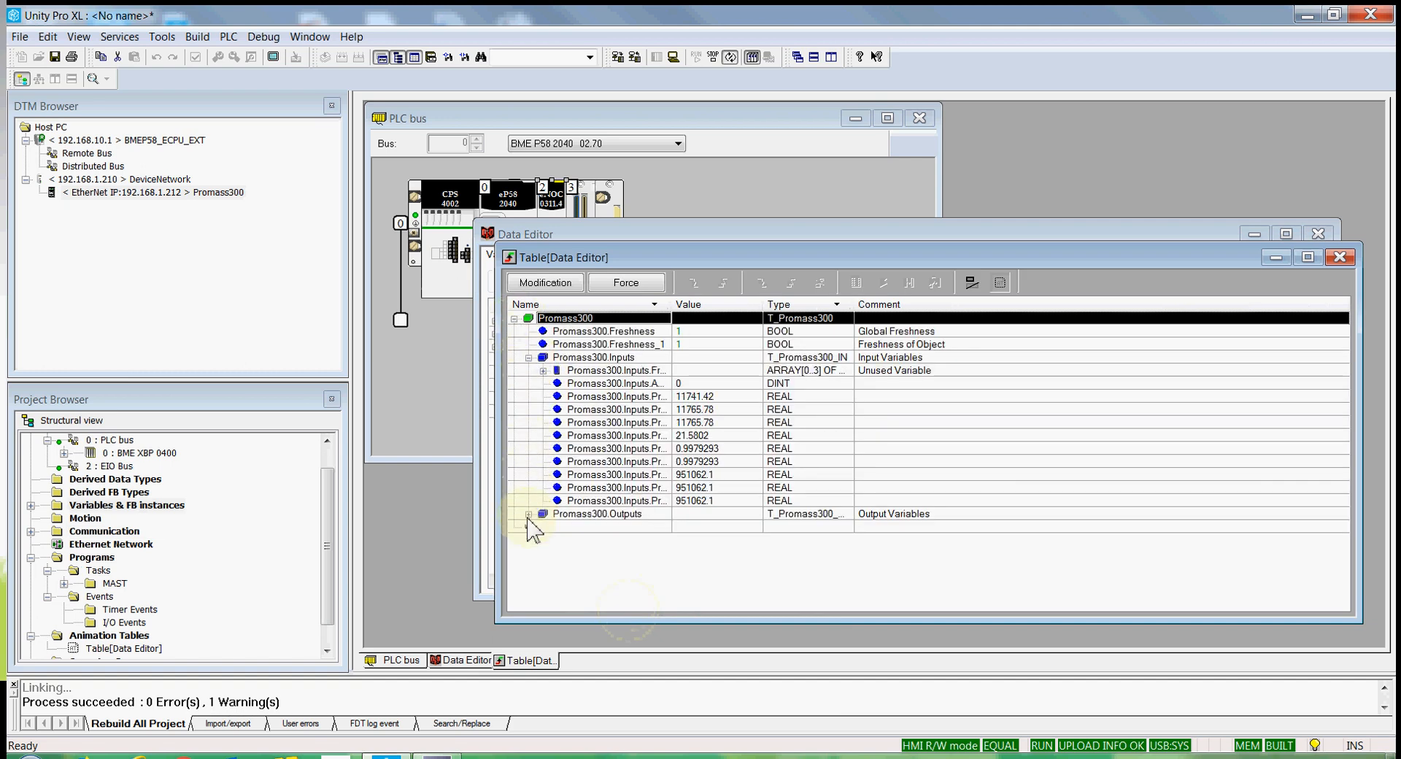
pyautogui.click(530, 513)
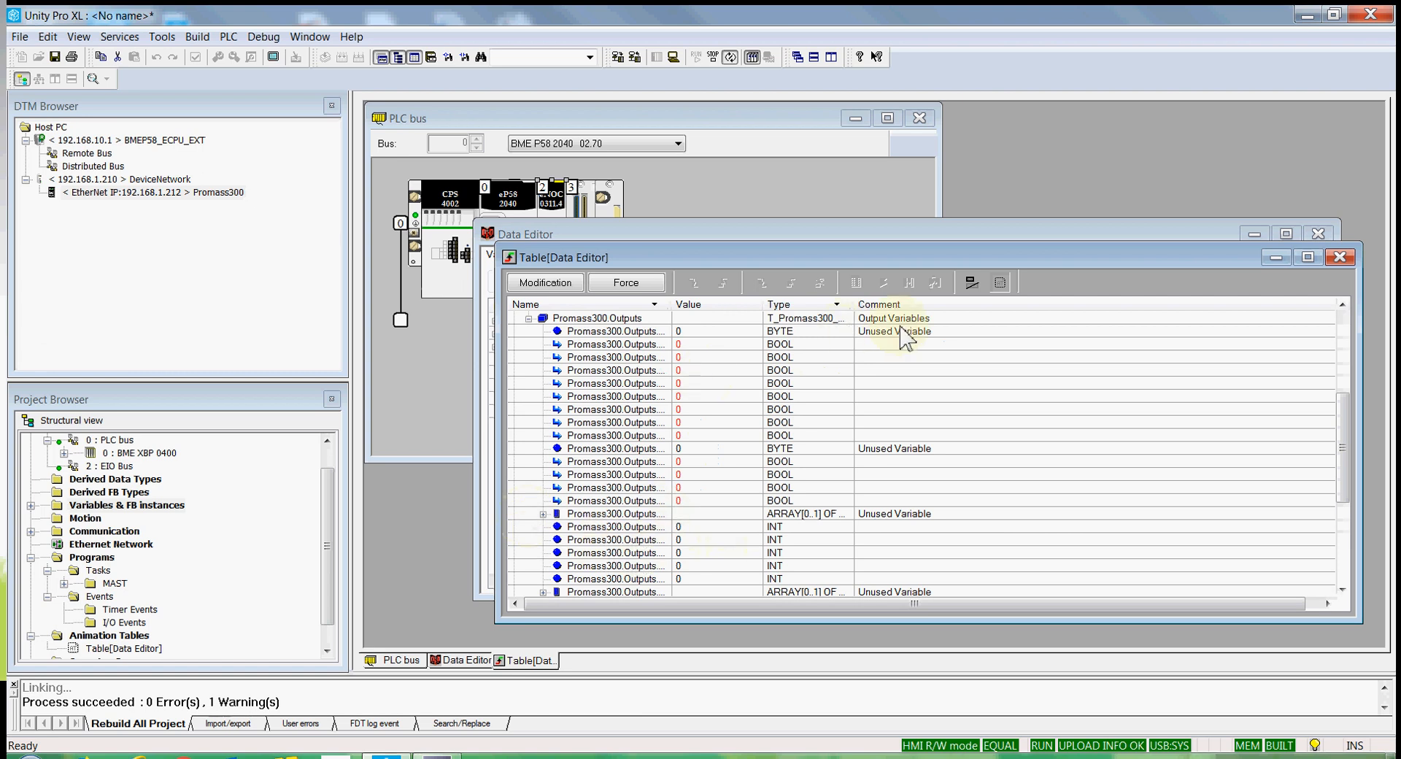